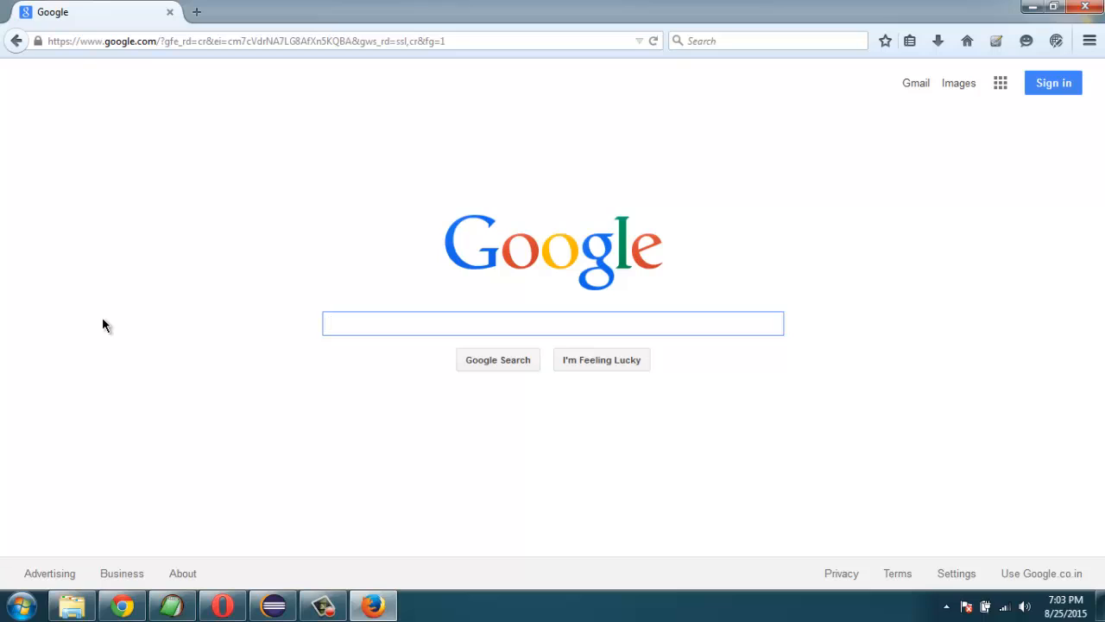
# - Switch from Firefox to the Eclipse window showing SeleniumDemo.java
pyautogui.click(553, 323)
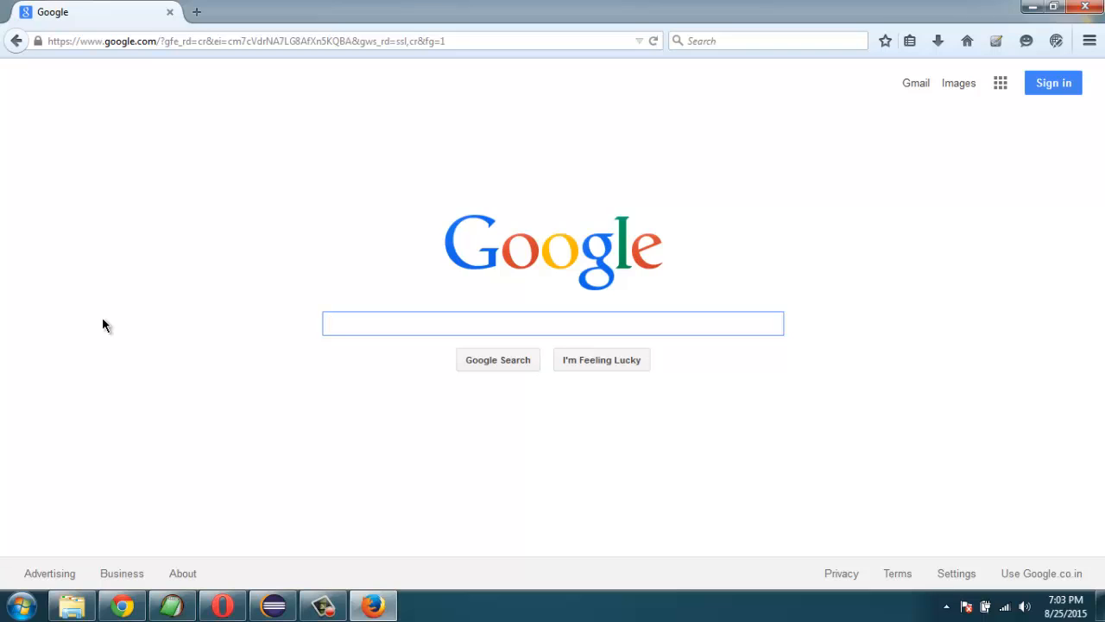
pyautogui.click(552, 323)
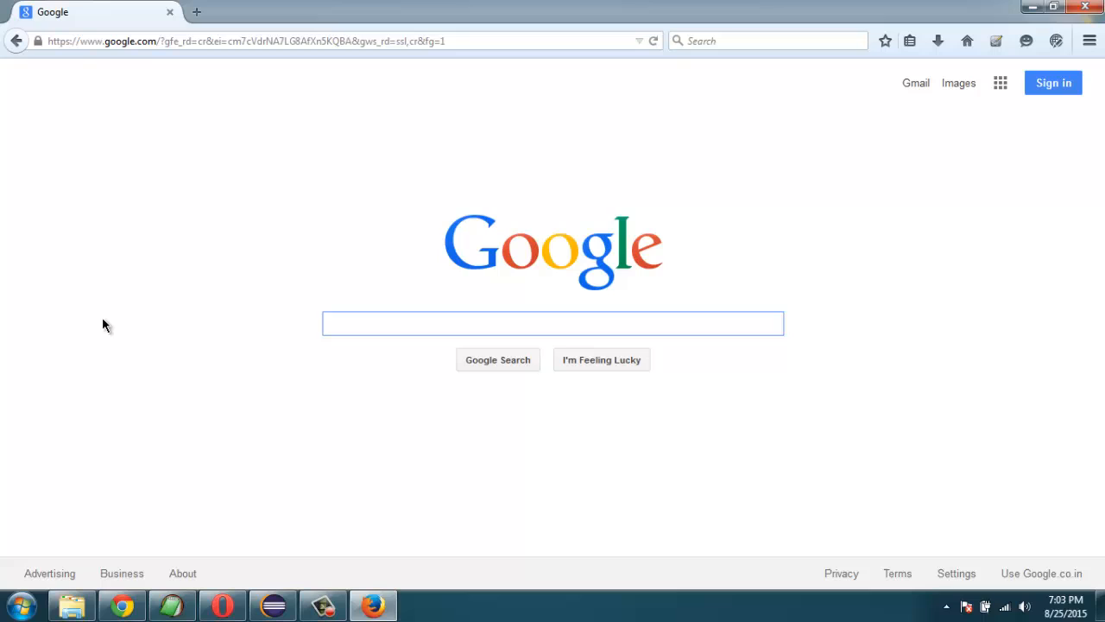
pyautogui.click(552, 323)
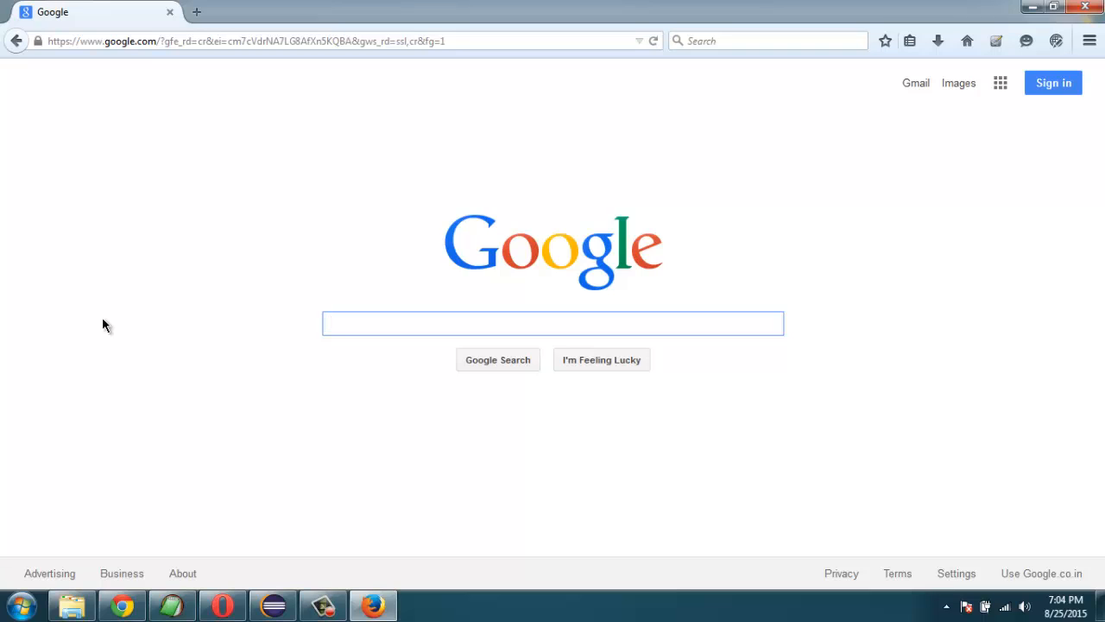
pyautogui.click(552, 323)
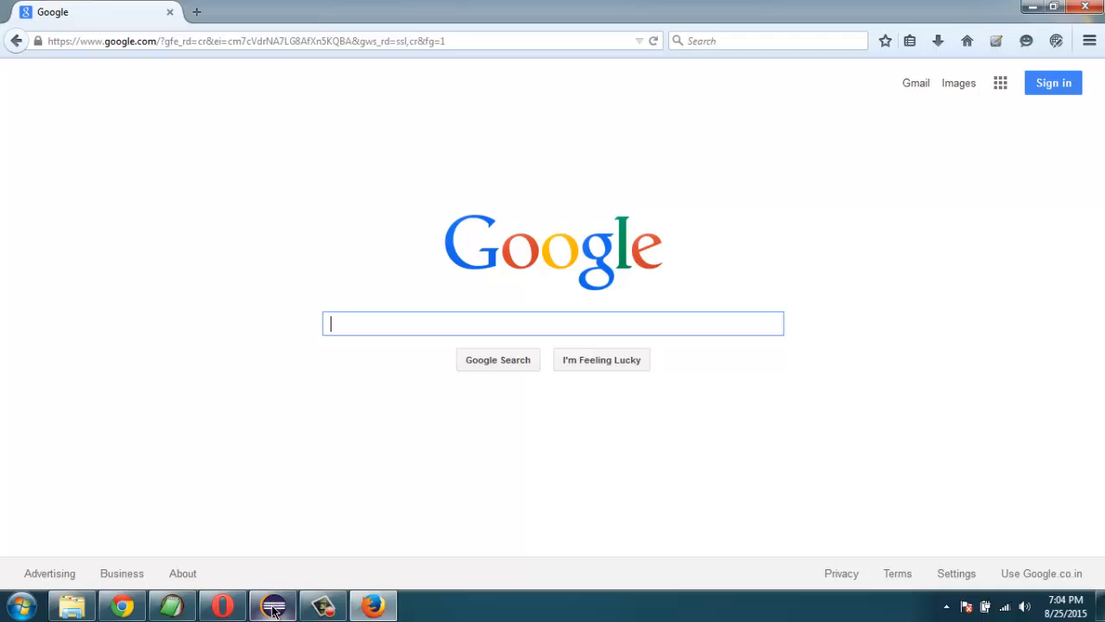
pyautogui.moveTo(273, 604)
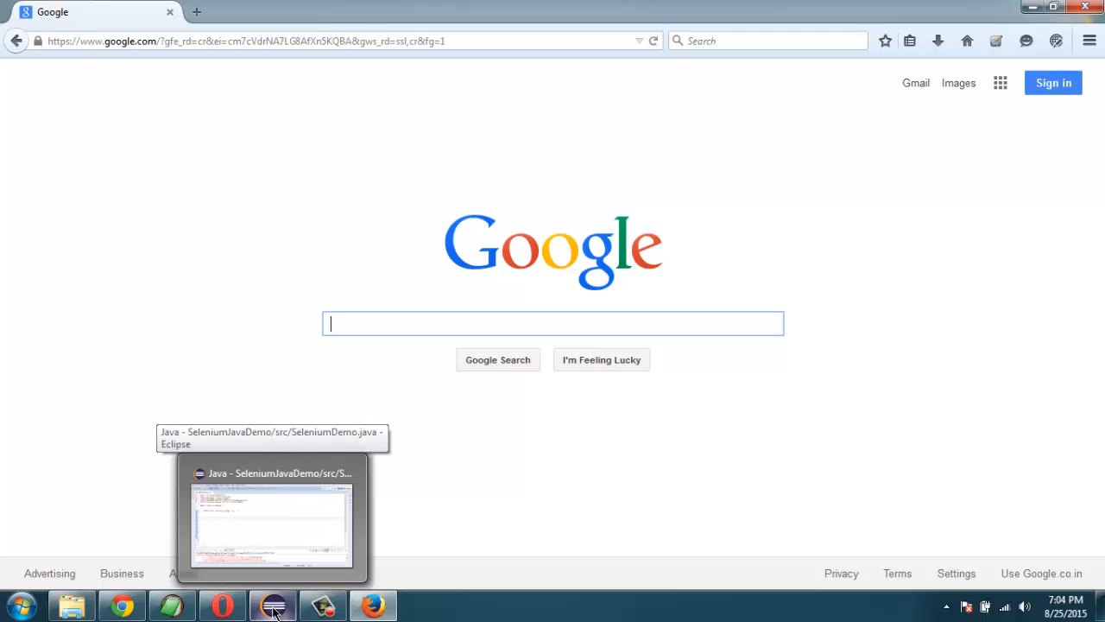
pyautogui.moveTo(308, 147)
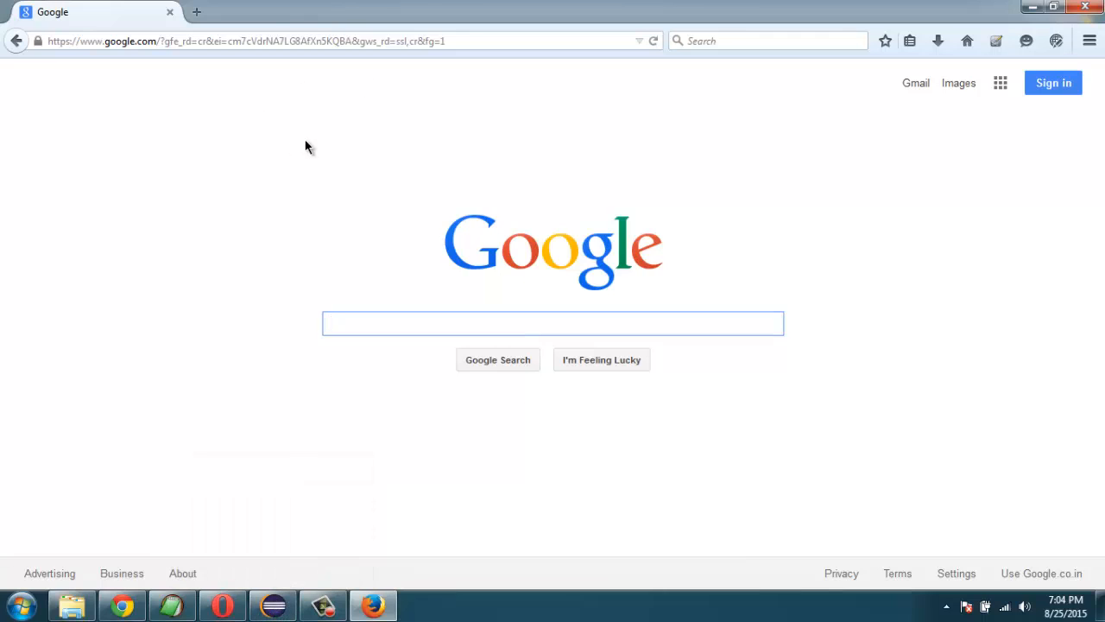
pyautogui.moveTo(58, 6)
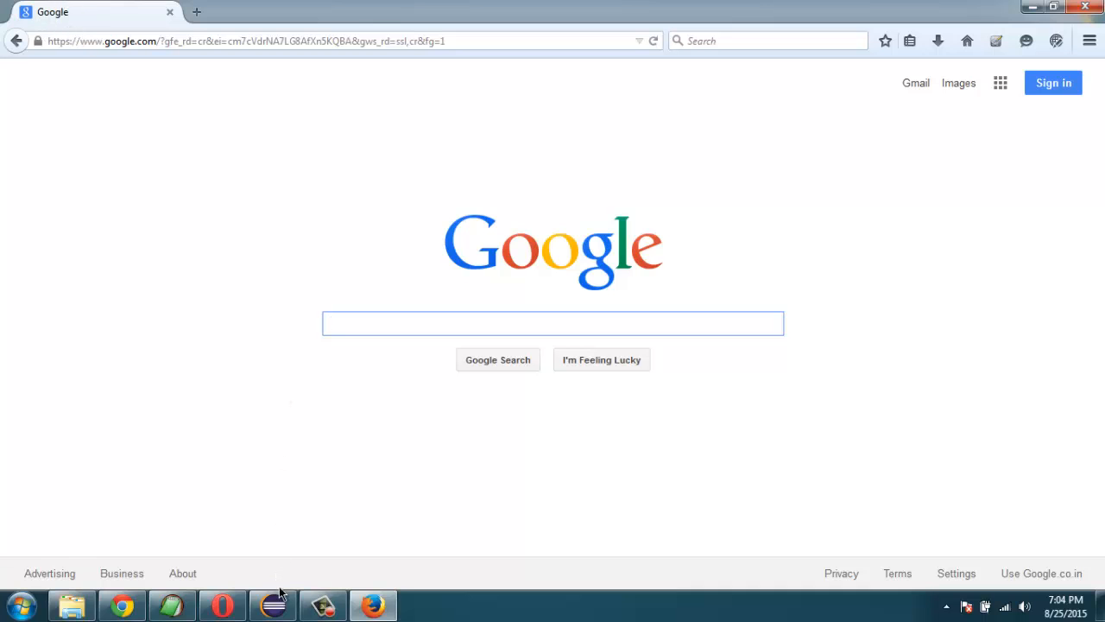
pyautogui.click(272, 605)
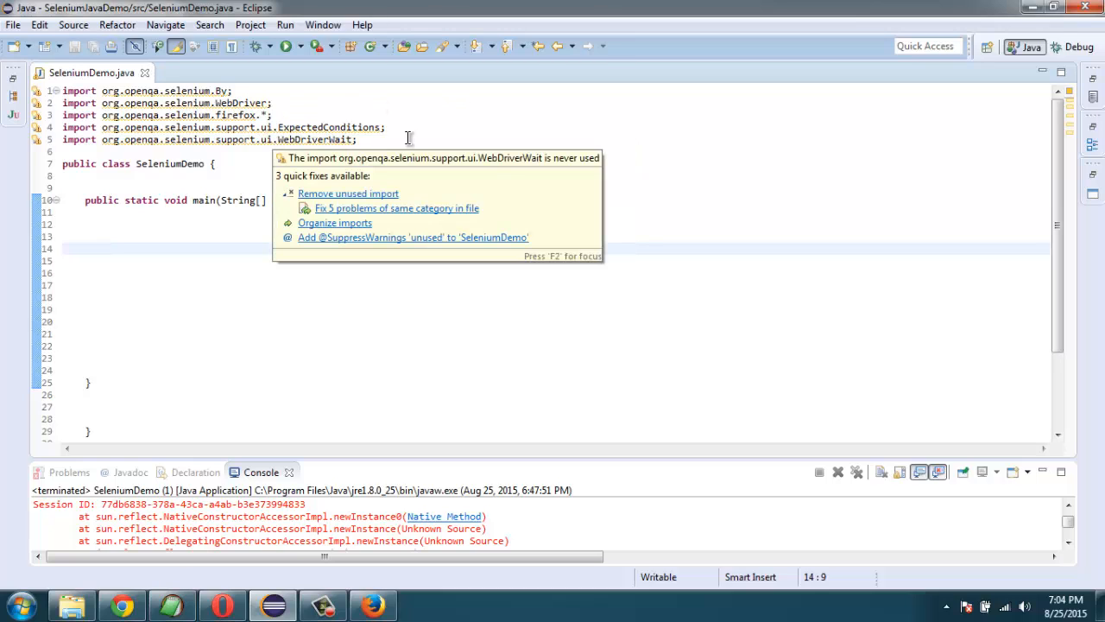
pyautogui.click(171, 248)
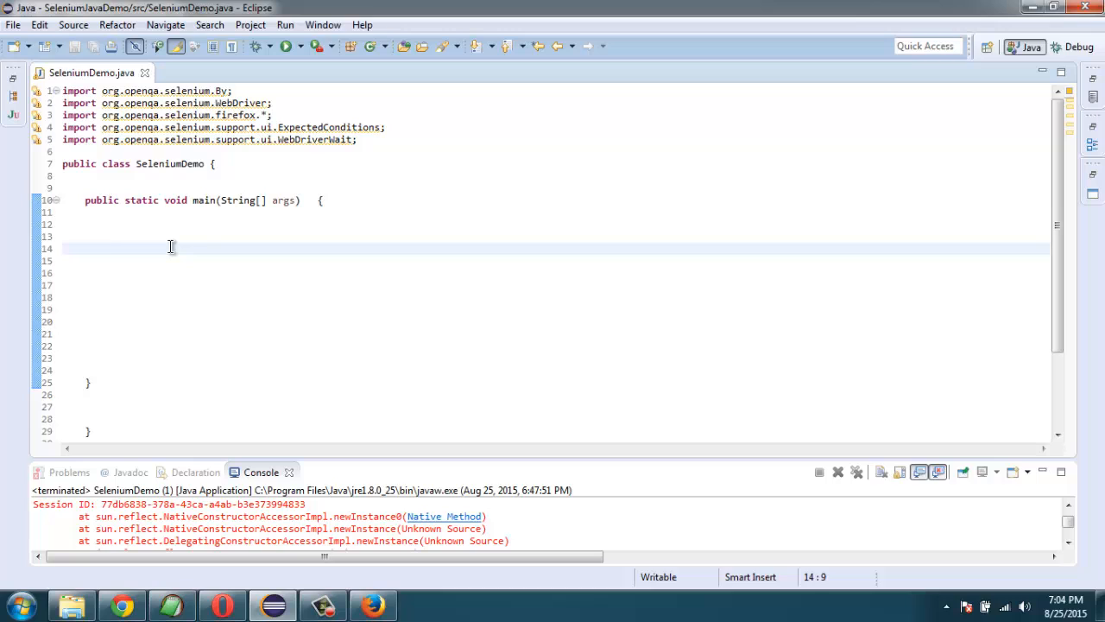
pyautogui.write('WebDri')
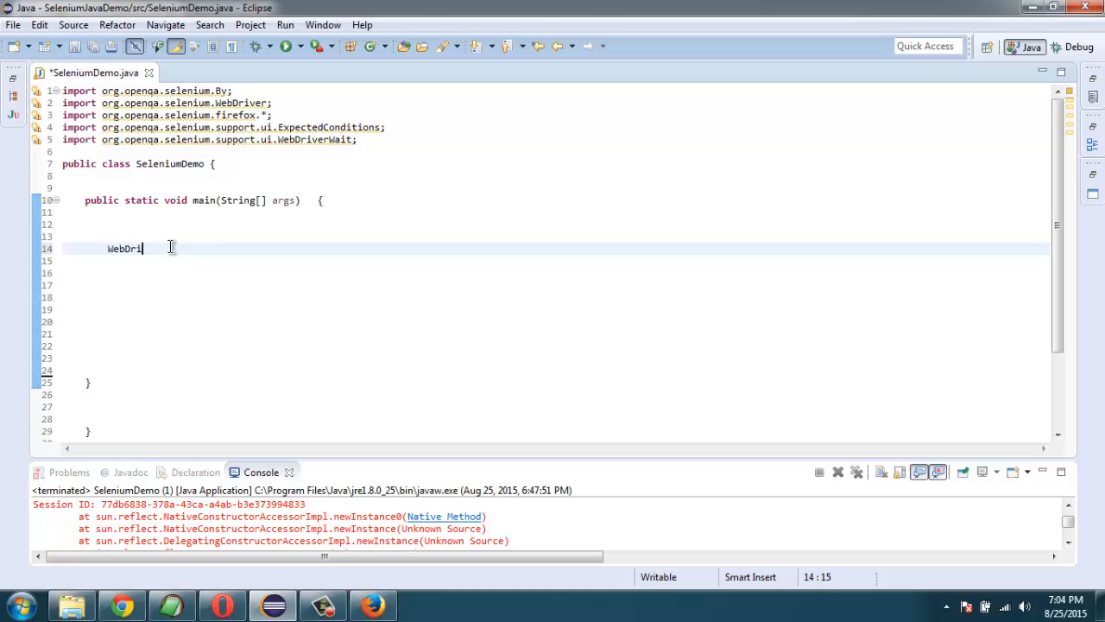
pyautogui.write('ver driver')
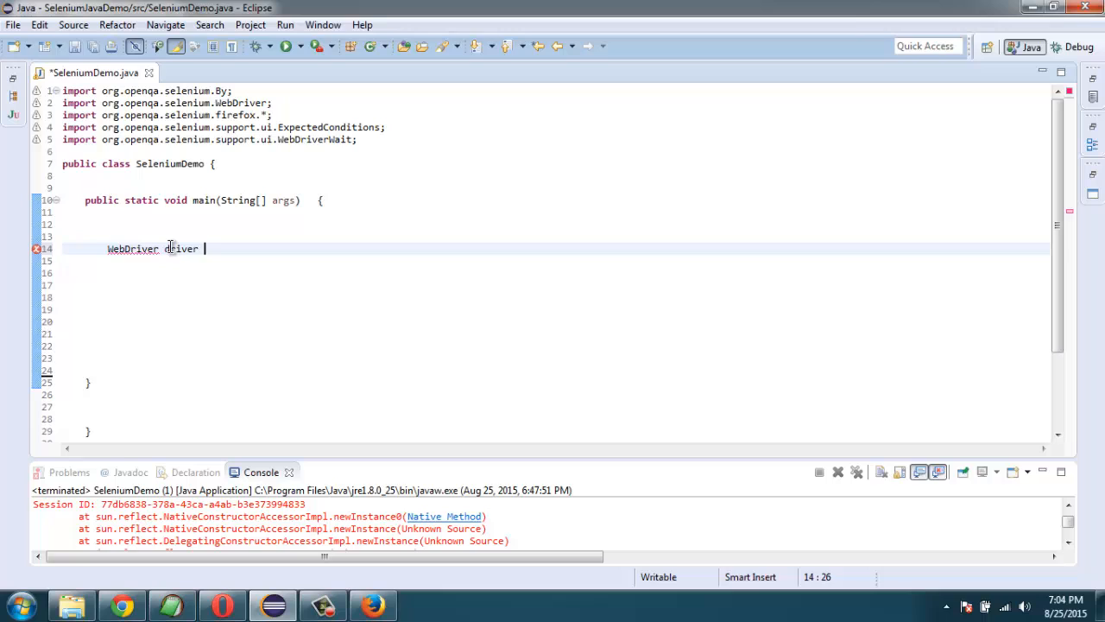
pyautogui.write('= new FirefoxDriver(')
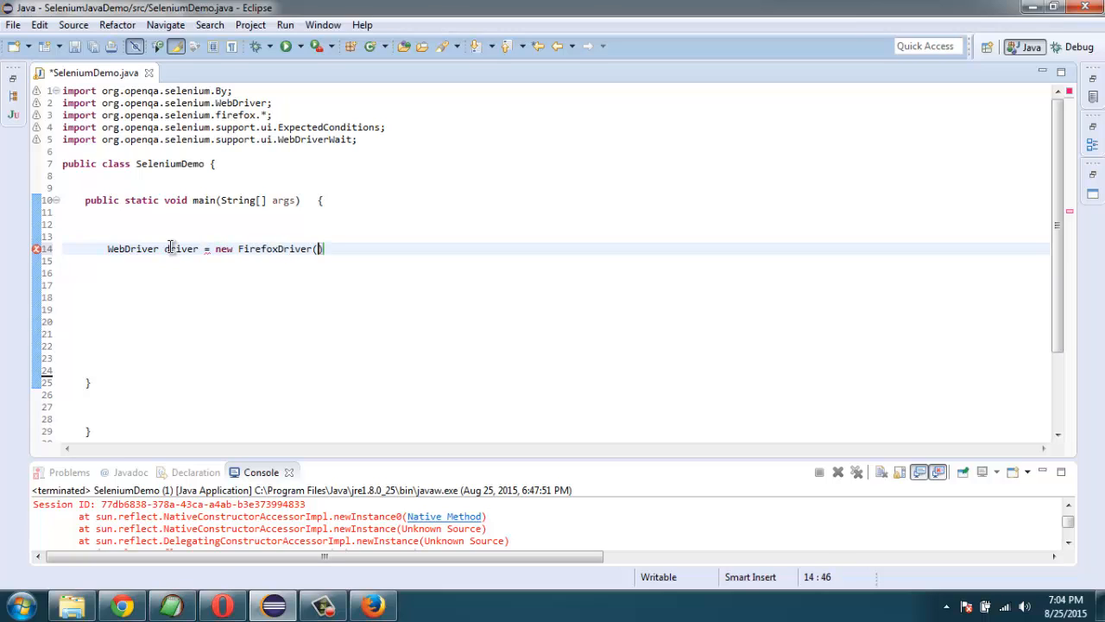
pyautogui.write(';')
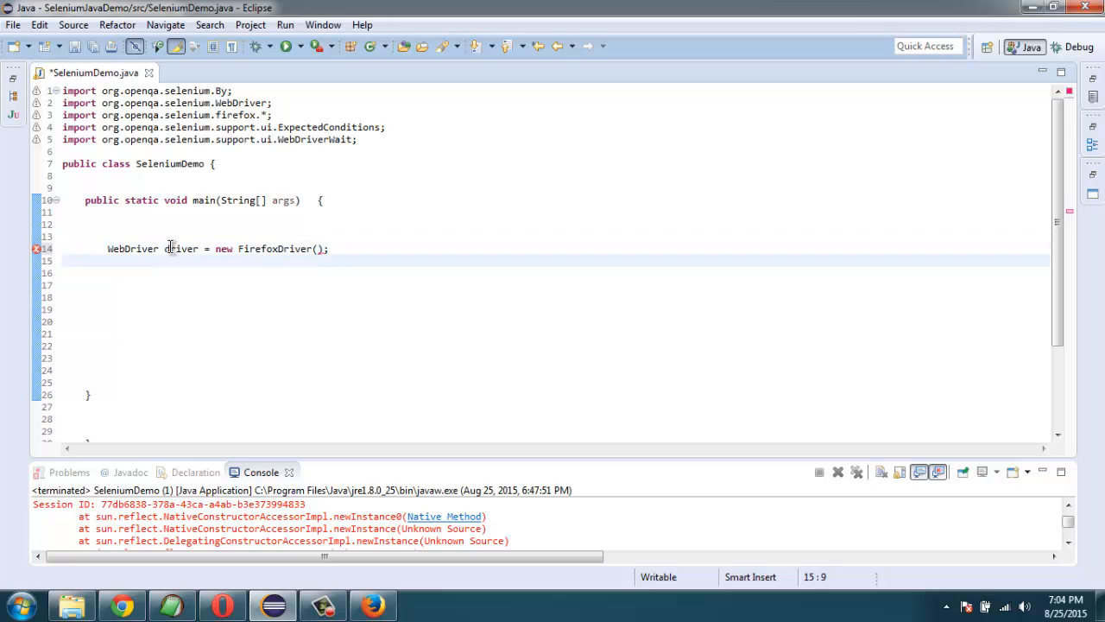
pyautogui.write('driver.get("");')
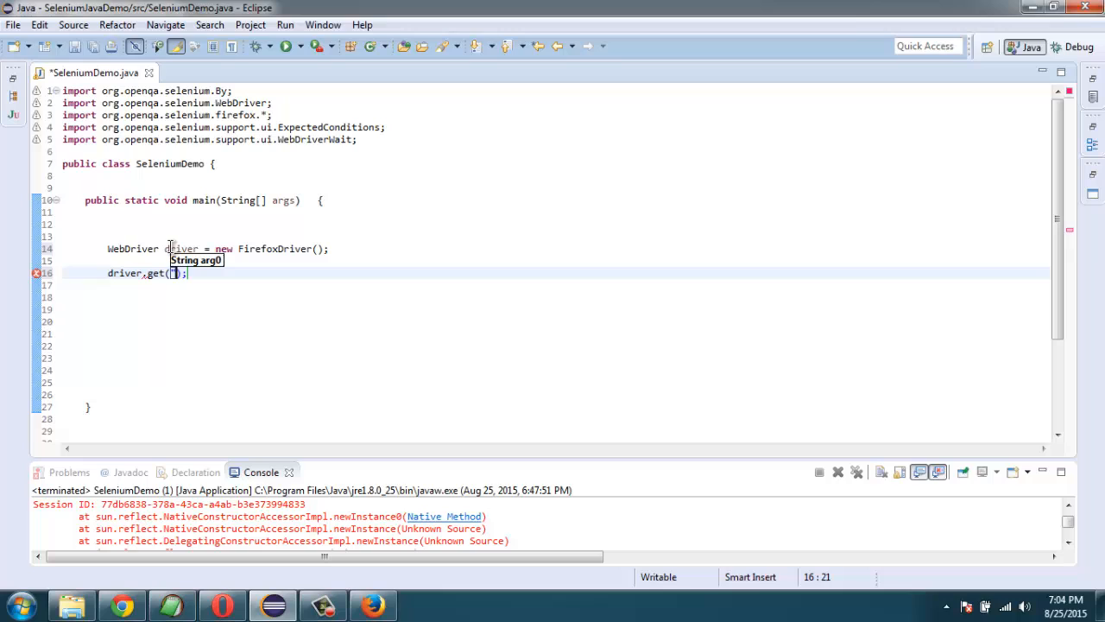
pyautogui.write('http://g')
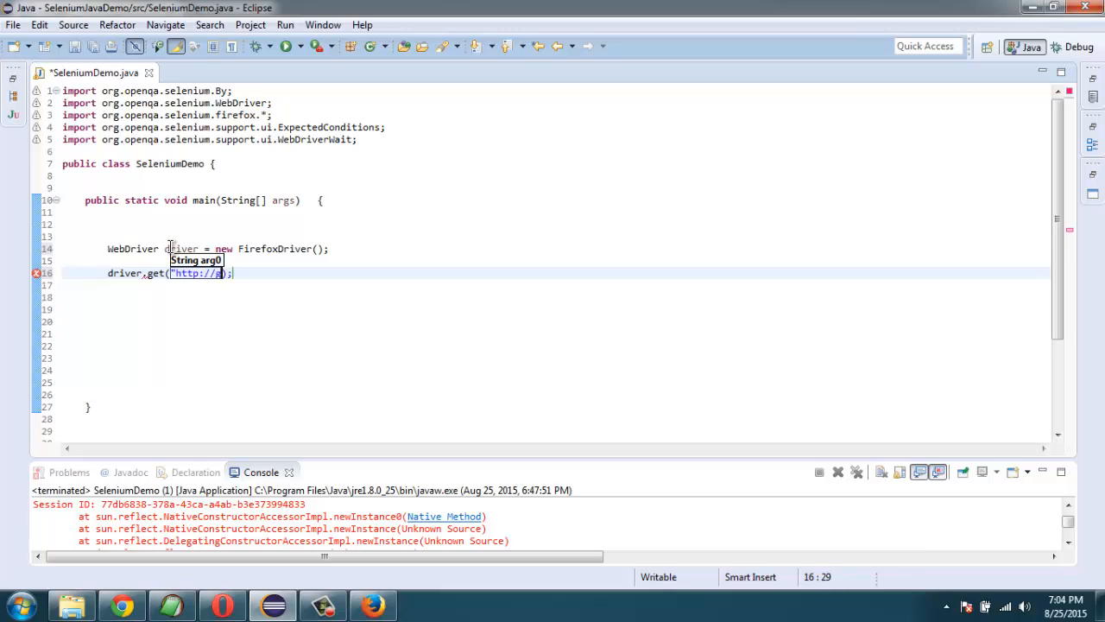
pyautogui.write('oogle.com')
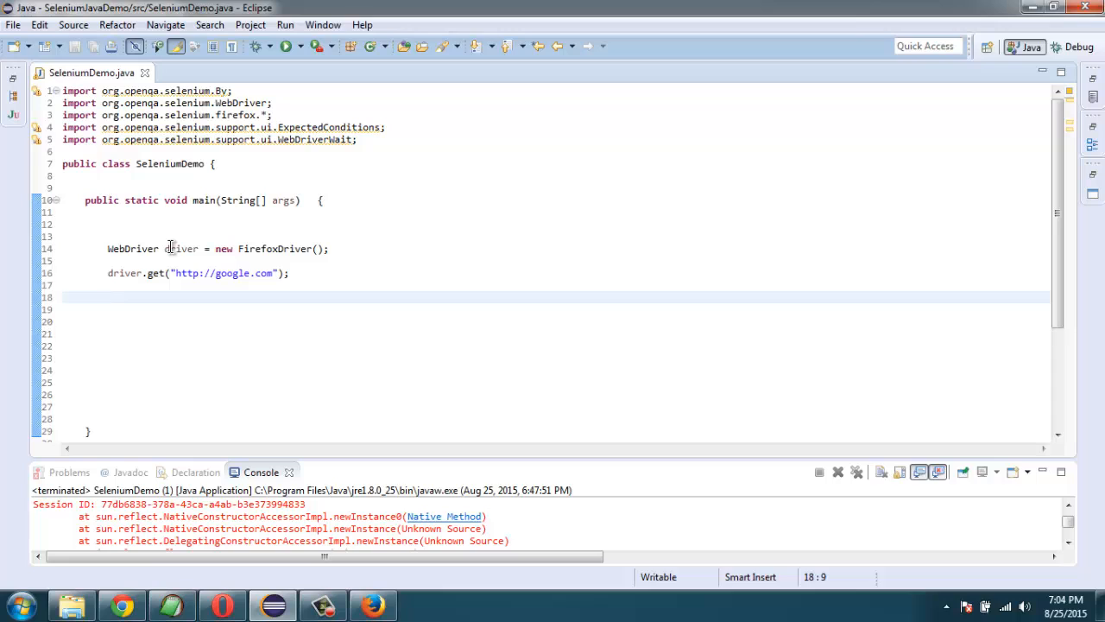
# - Declare WebDriverWait wait = new WebDriverWait(driver,10); after the navigation line
pyautogui.write('Webd')
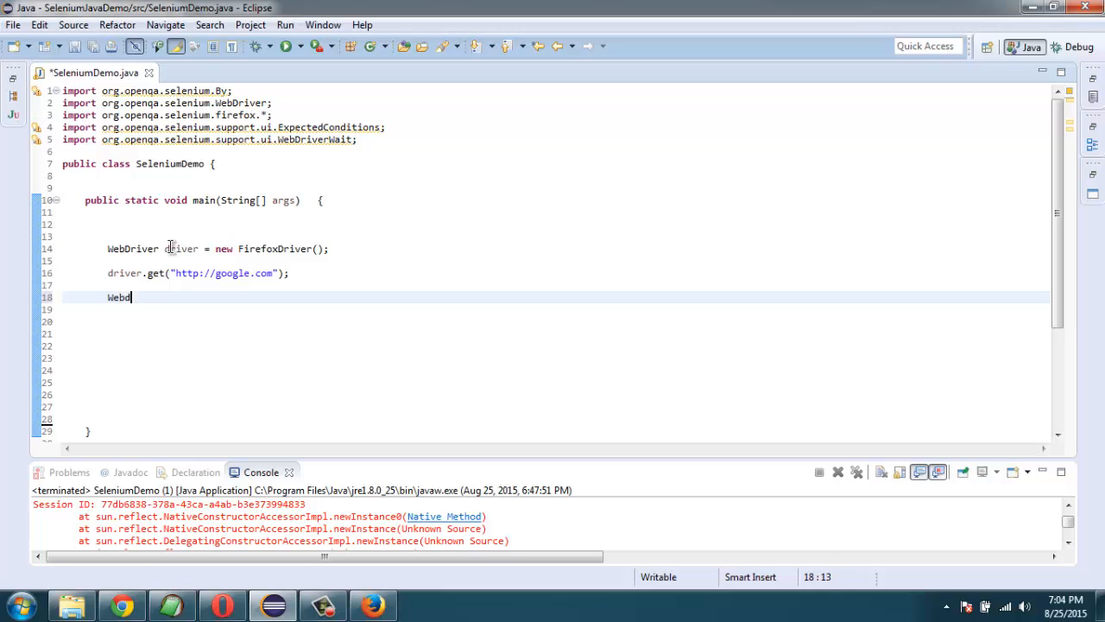
pyautogui.write('ri')
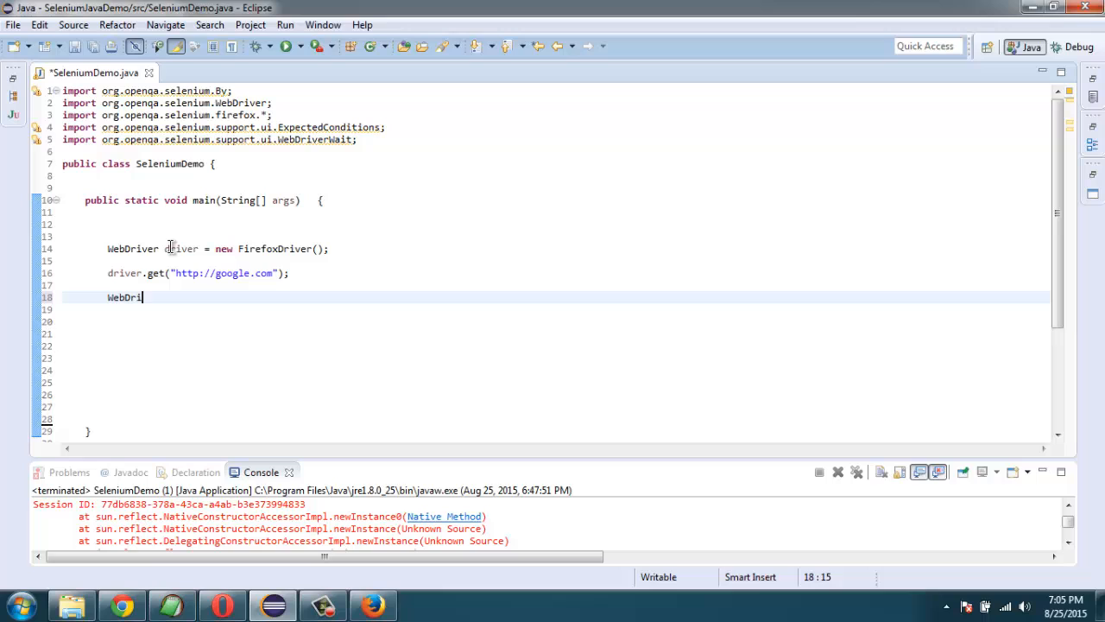
pyautogui.write('ver')
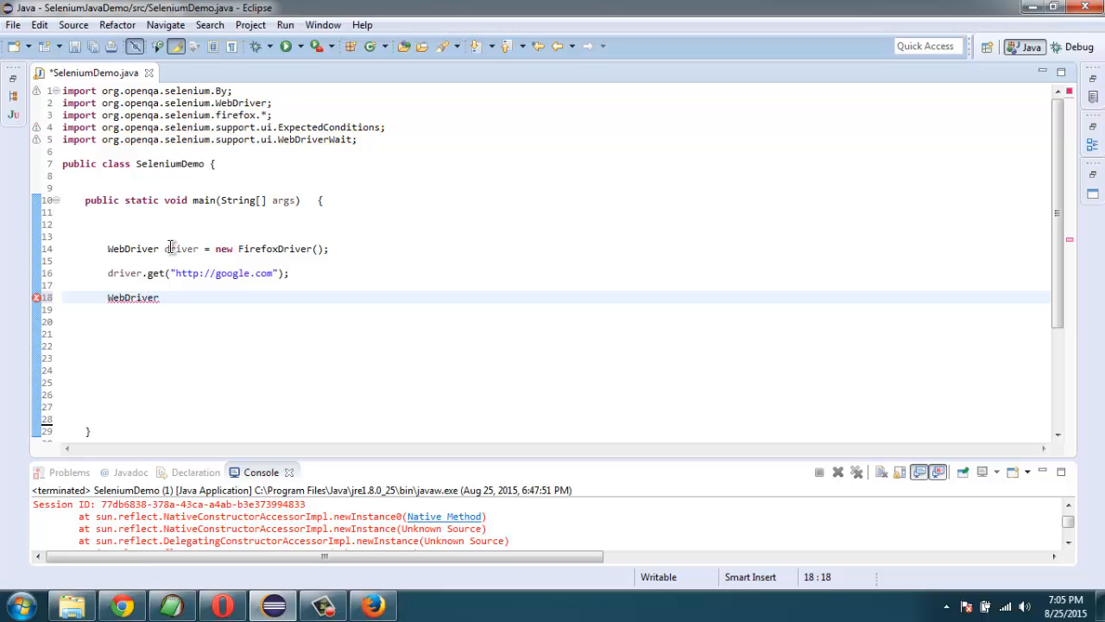
pyautogui.write('Wait')
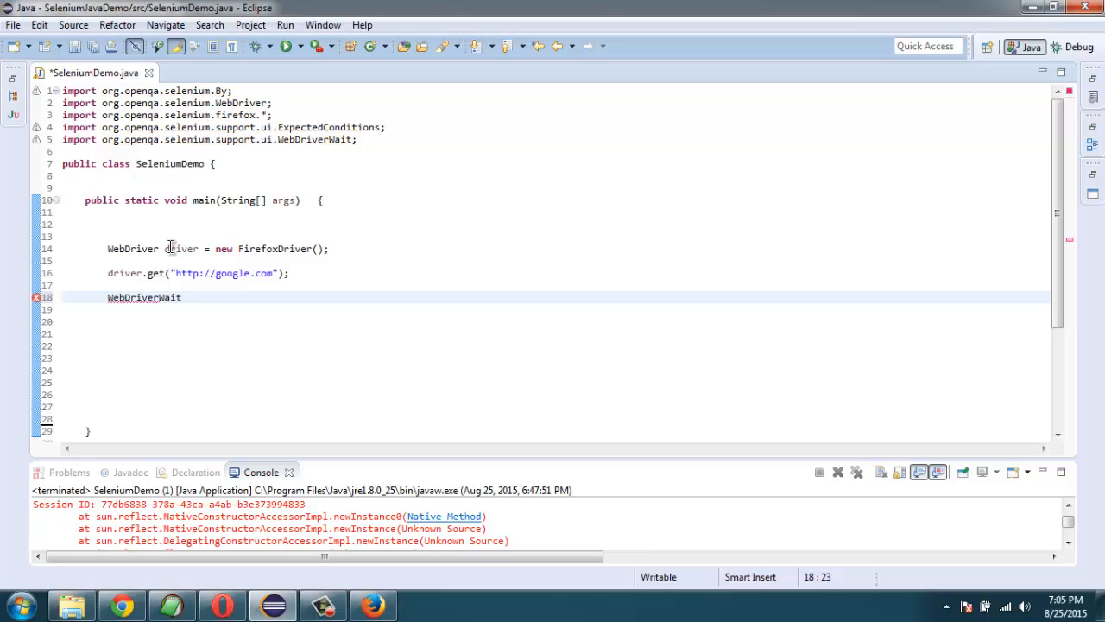
pyautogui.write('wait =')
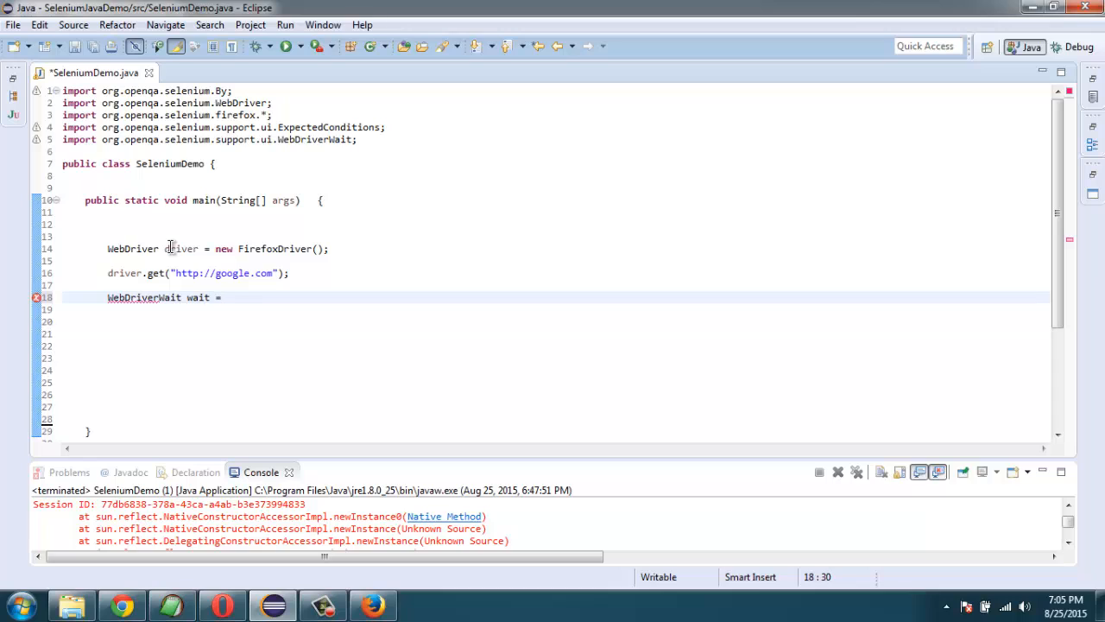
pyautogui.write('new')
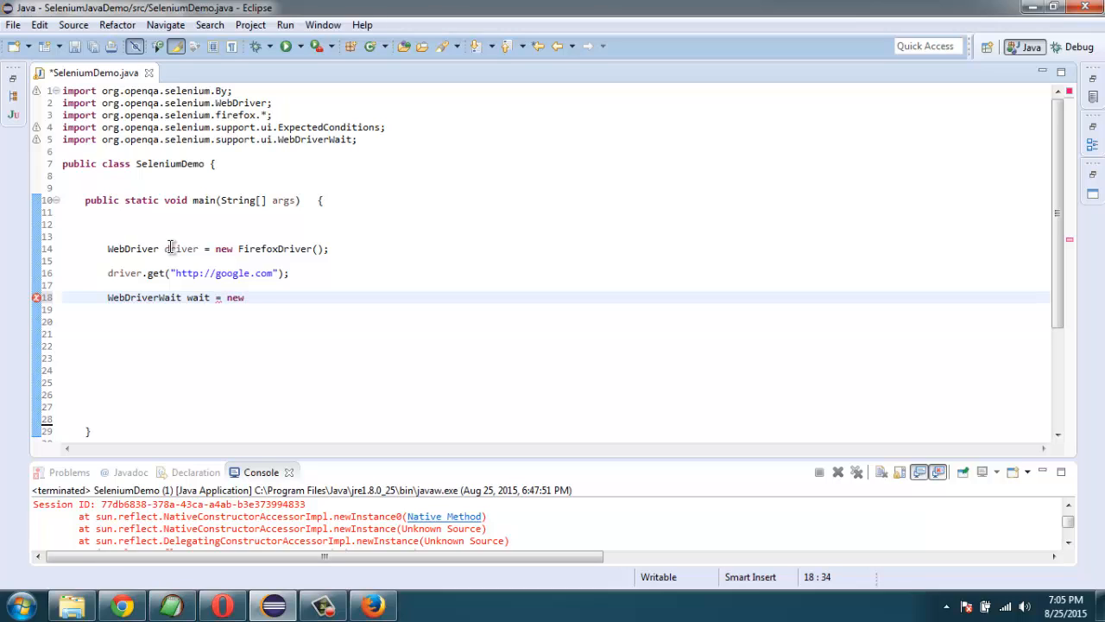
pyautogui.write('WebDriverWait(')
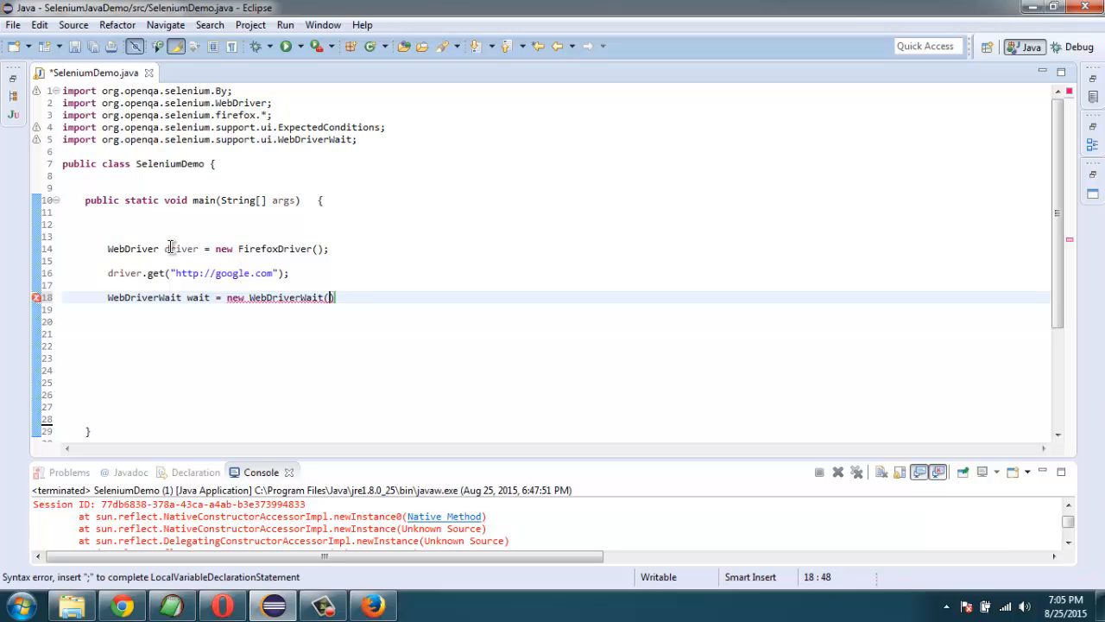
pyautogui.write('driver,')
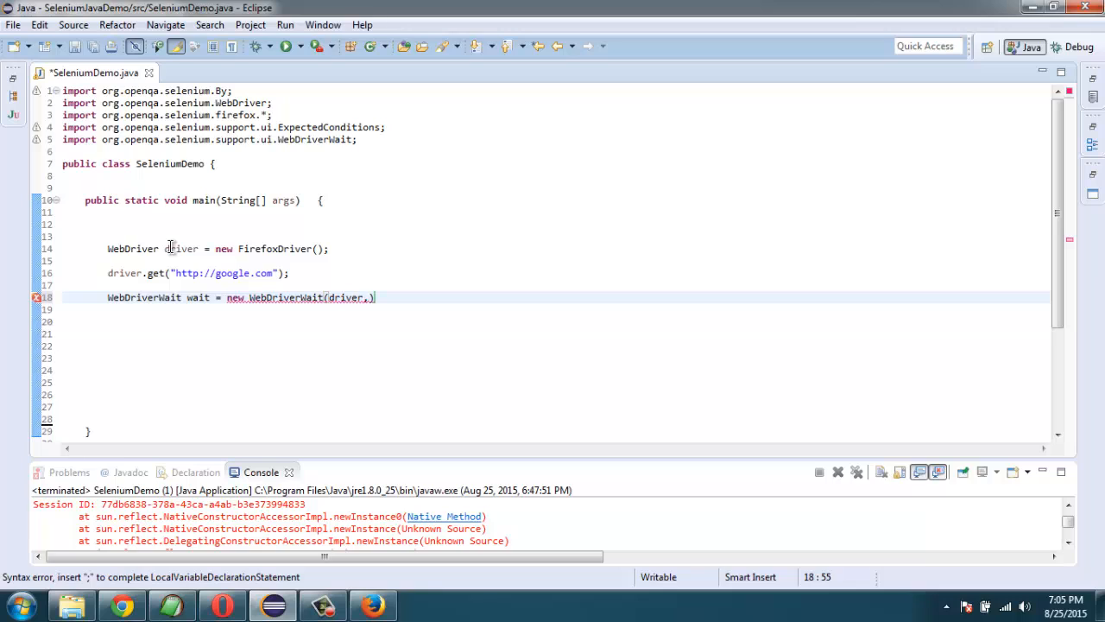
pyautogui.write('10')
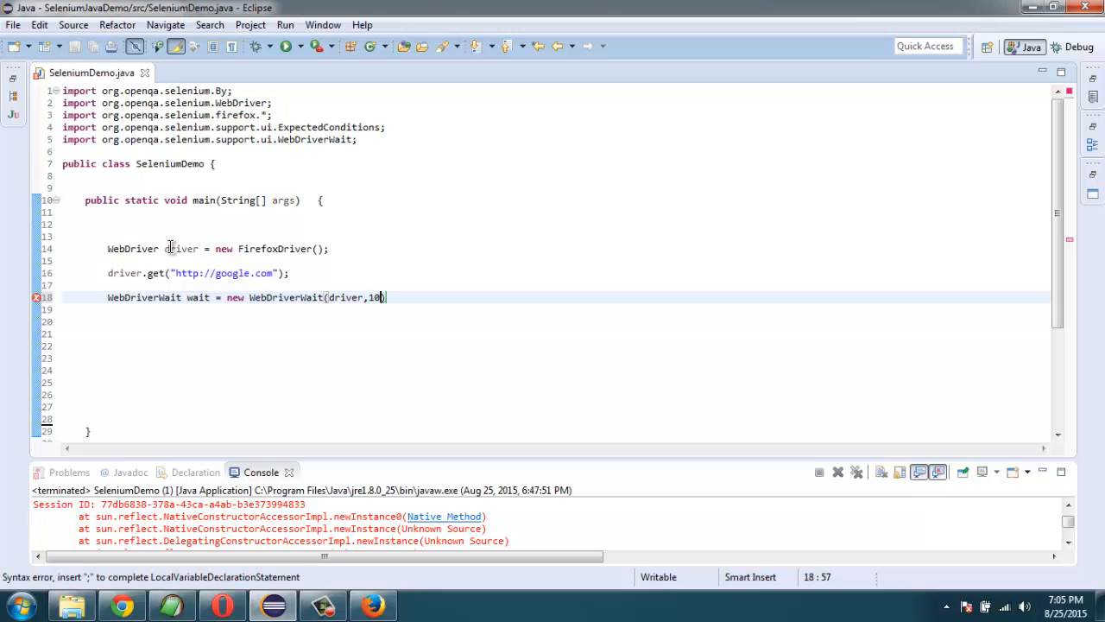
pyautogui.write(';')
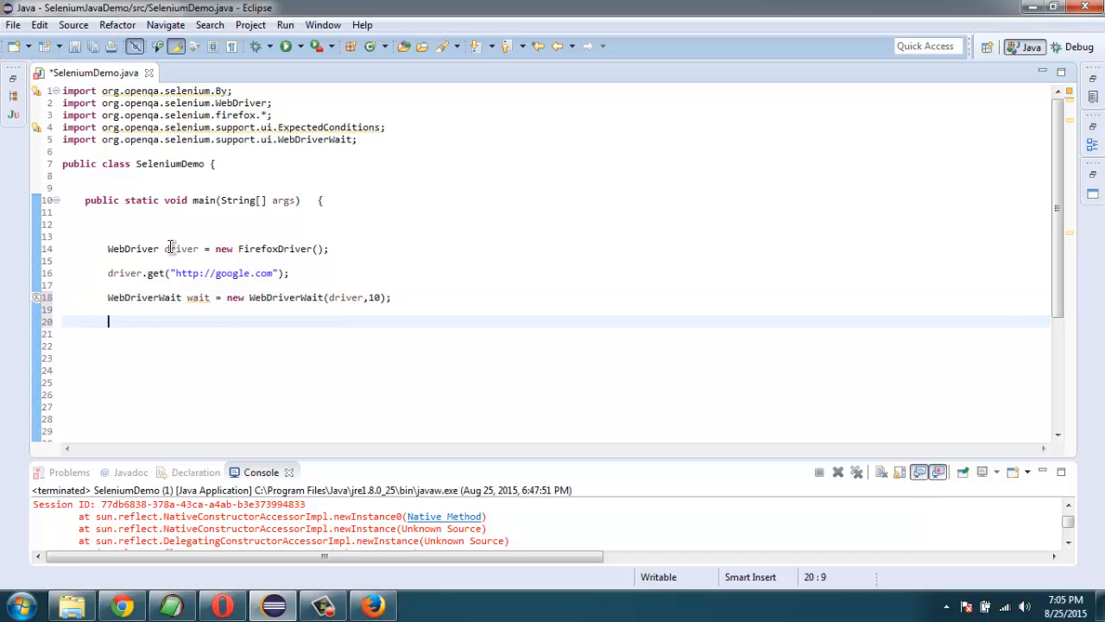
# - Open a try block containing wait.until(ExpectedConditions.titleContains("Google"));
pyautogui.write('try{')
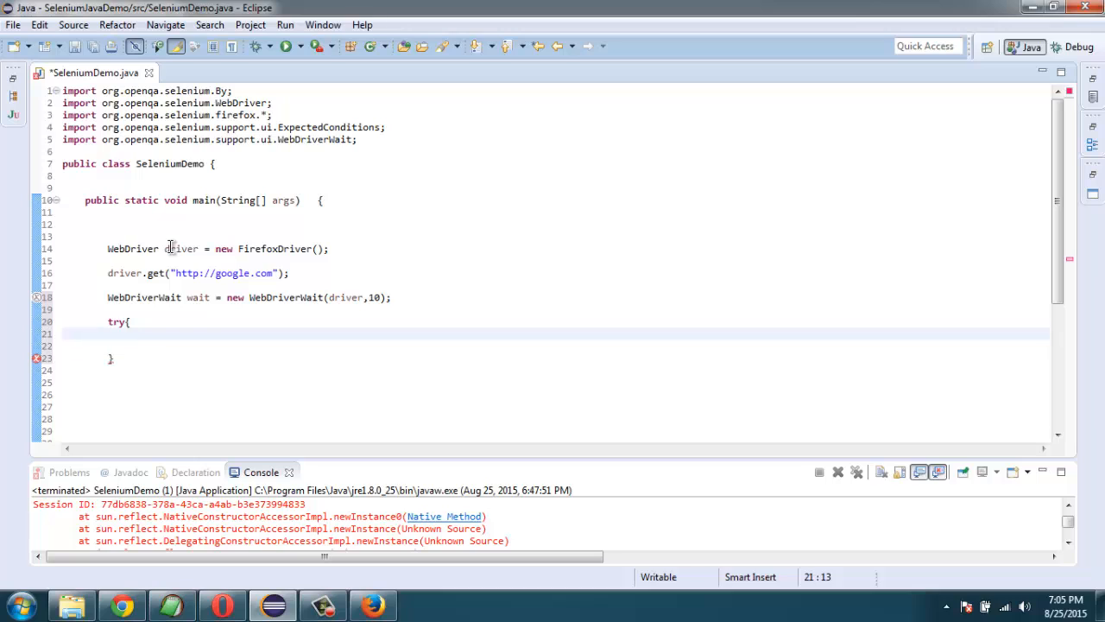
pyautogui.press('Return')
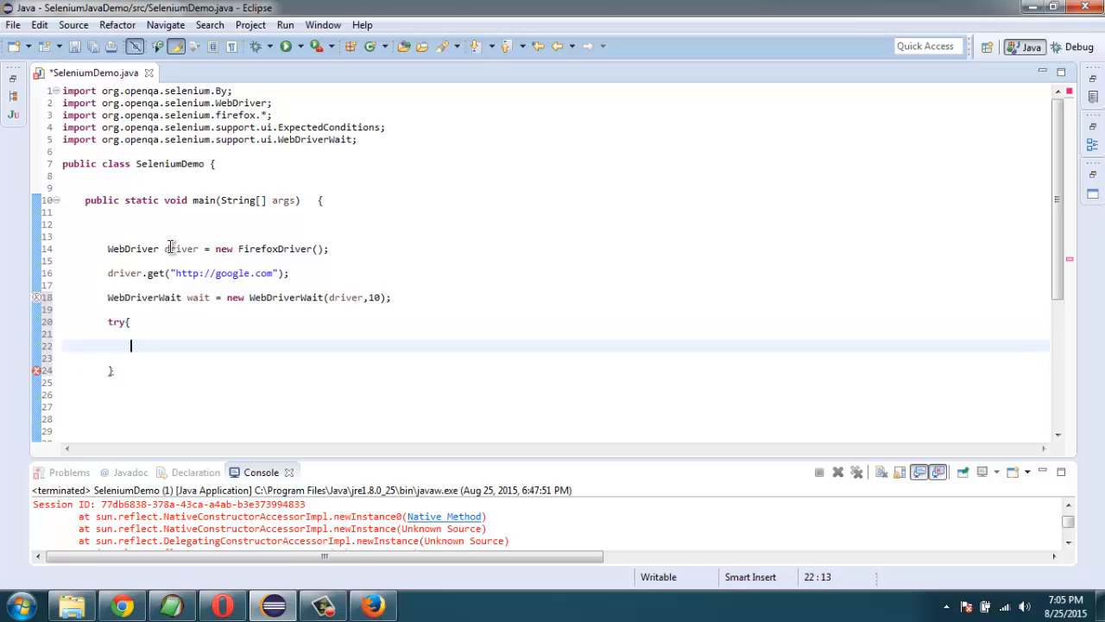
pyautogui.write('w')
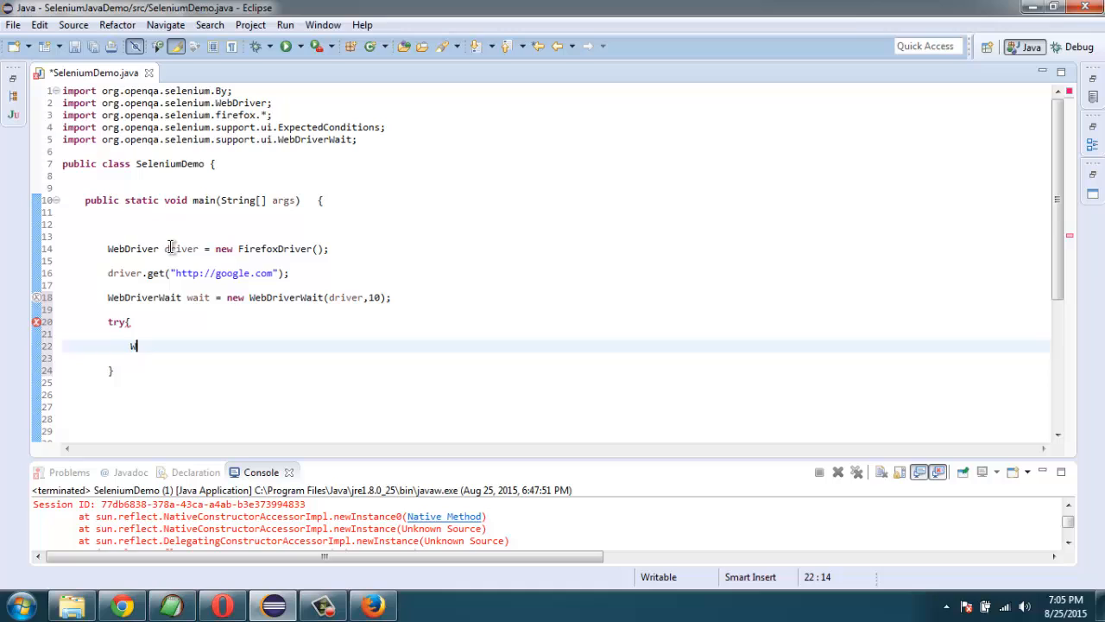
pyautogui.write('WebElement')
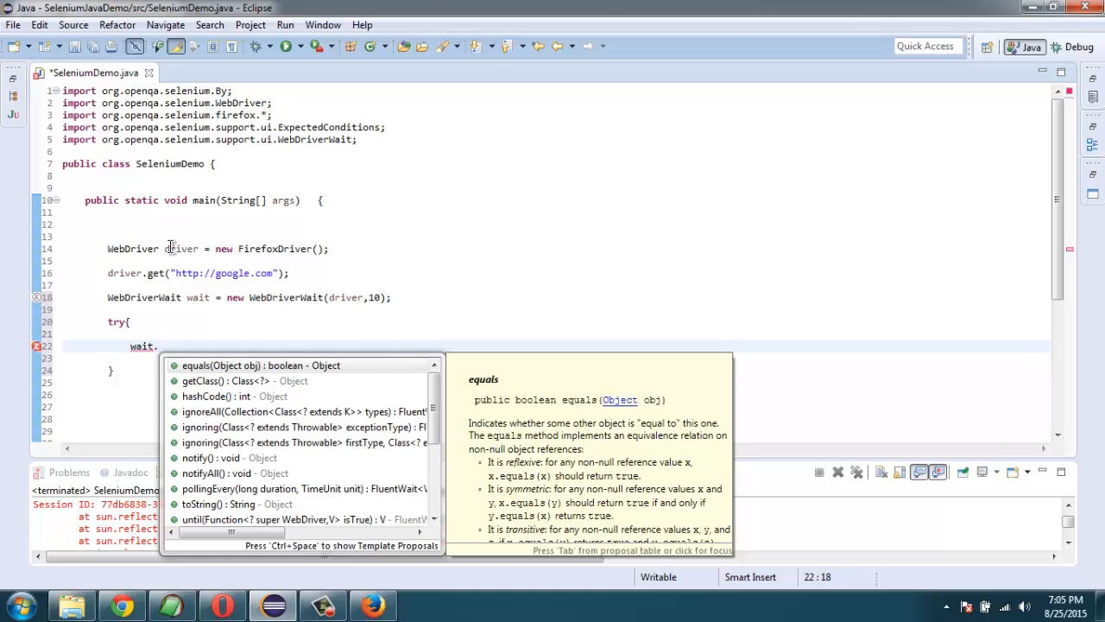
pyautogui.write('until(isTrue')
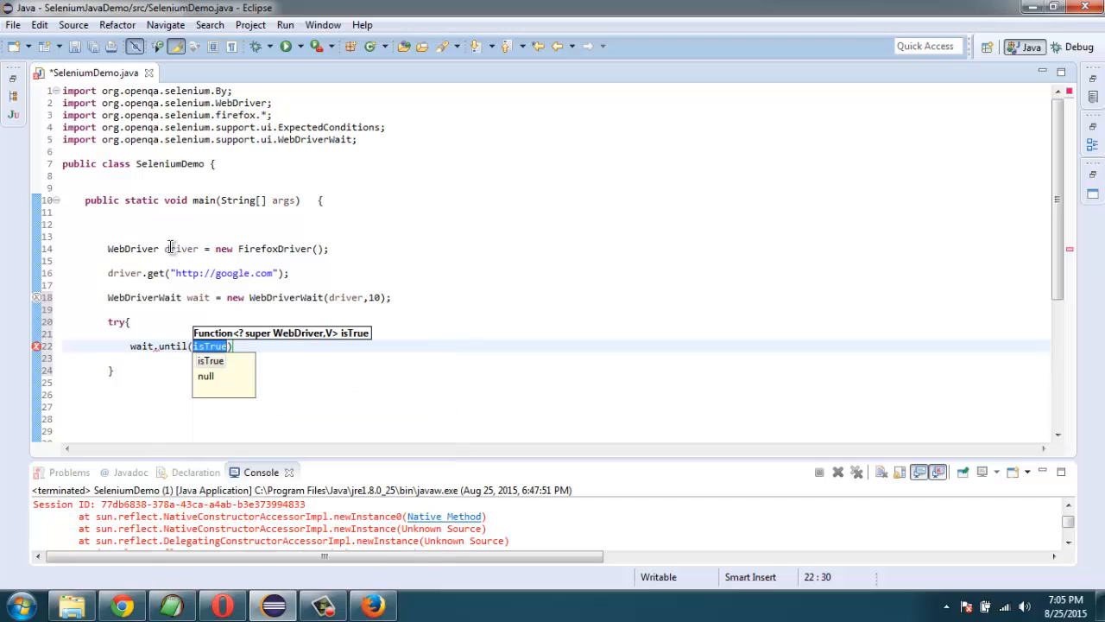
pyautogui.write('Exco')
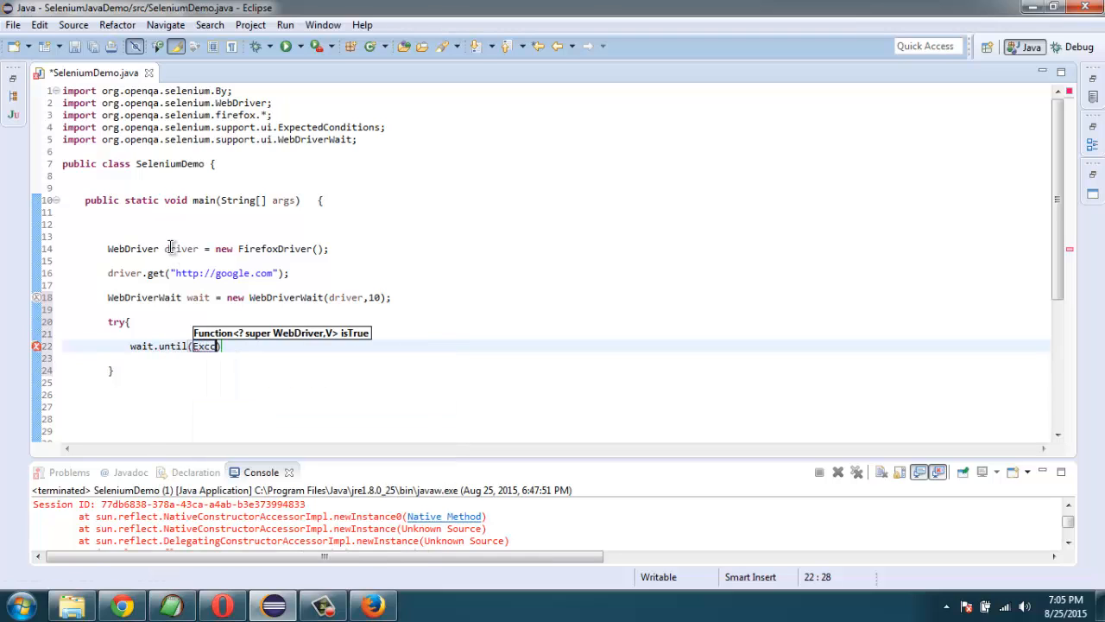
pyautogui.write('Expecte')
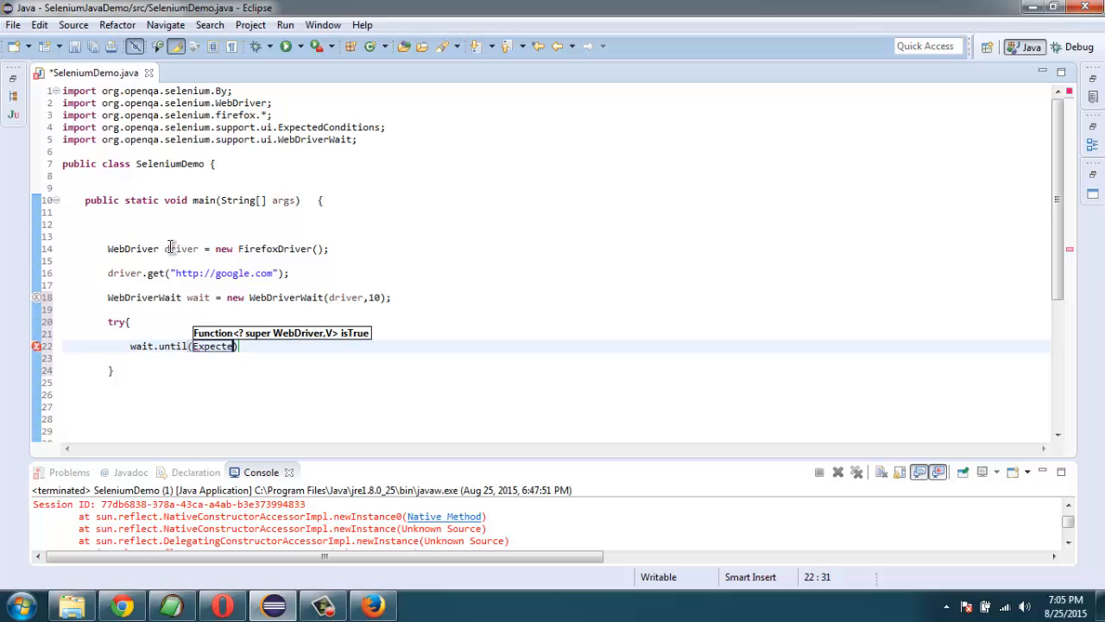
pyautogui.write('C')
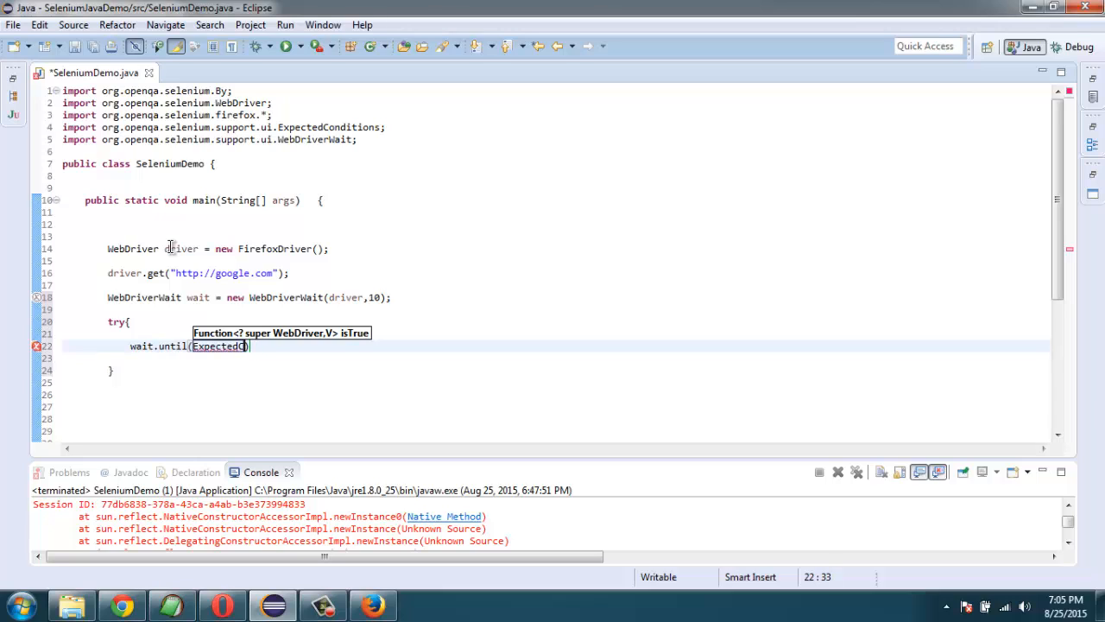
pyautogui.write('nditions')
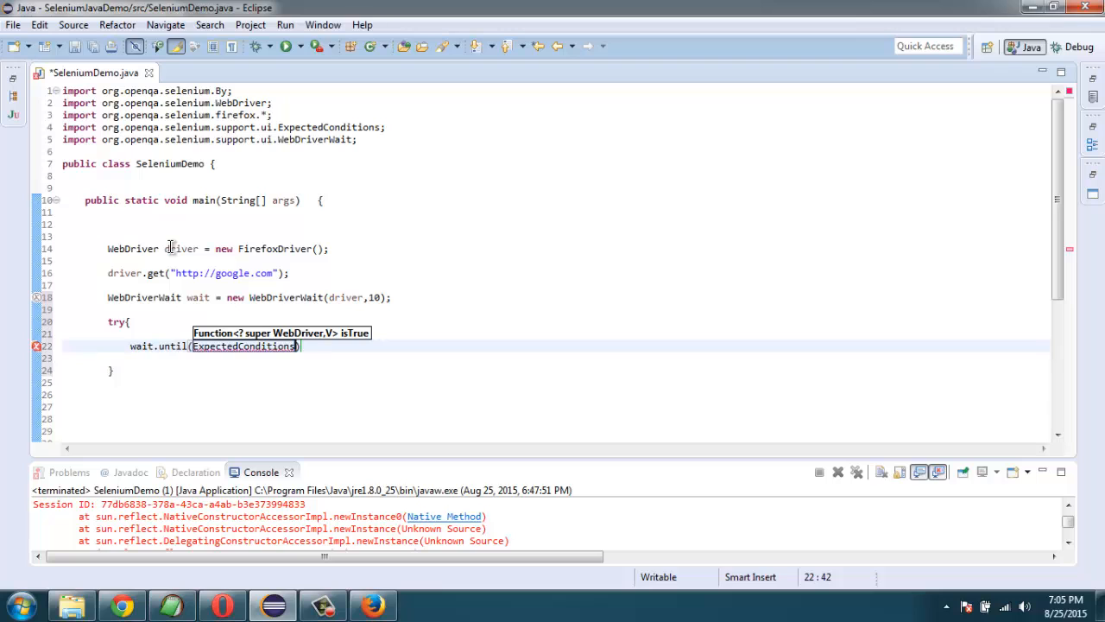
pyautogui.write('.titleContains("')
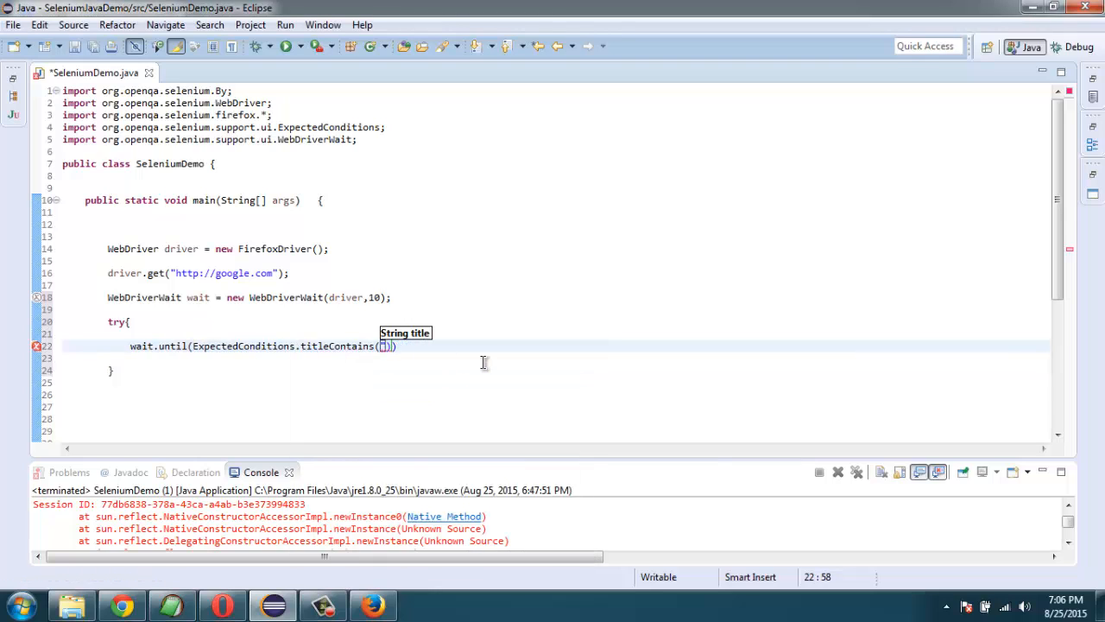
pyautogui.write('"Google"')
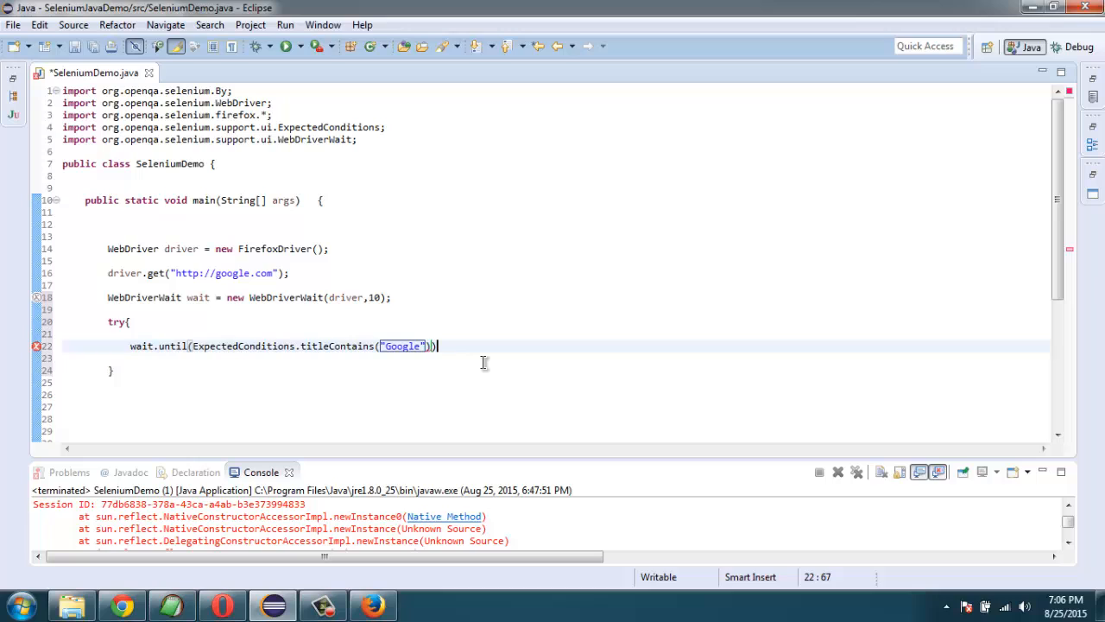
pyautogui.write(';')
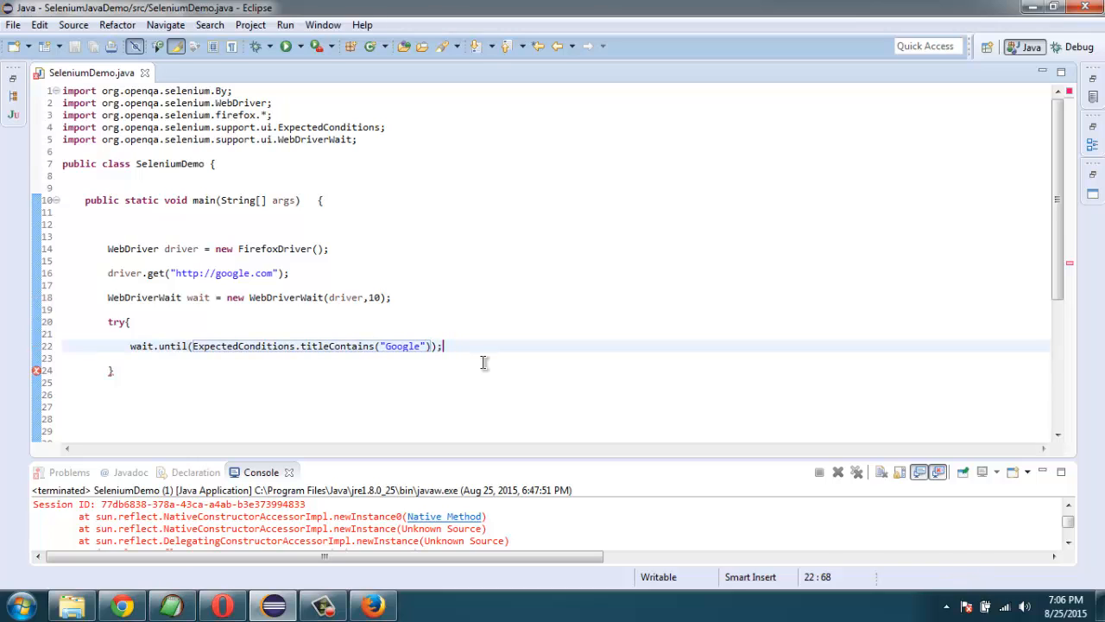
# - Add a catch (Exception e) block with System.out.println("Title not found");
pyautogui.click(115, 369)
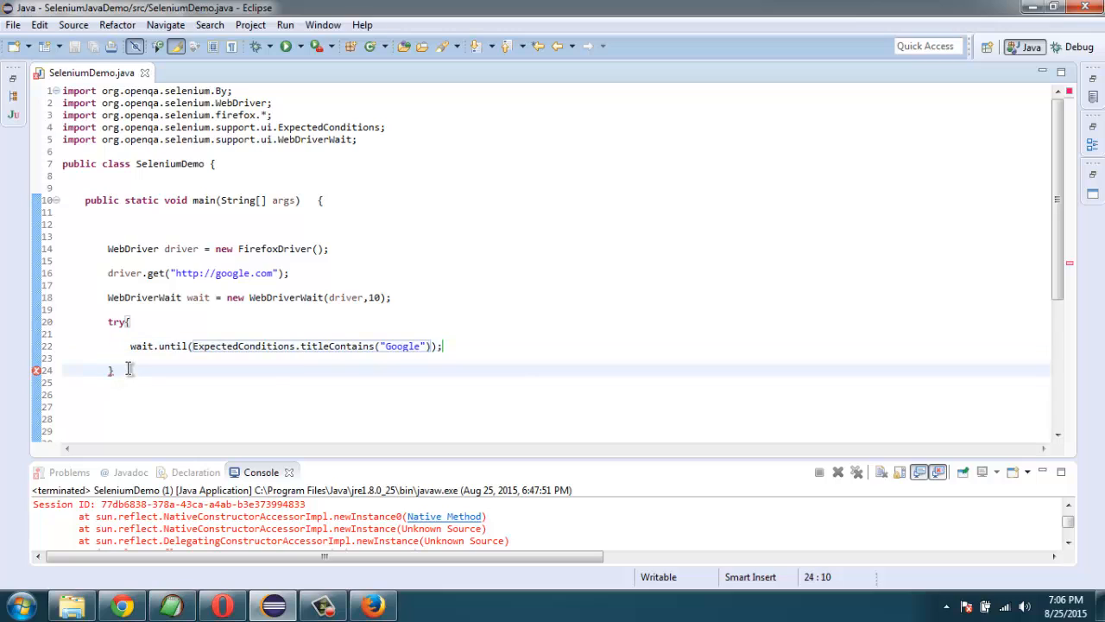
pyautogui.write('ca')
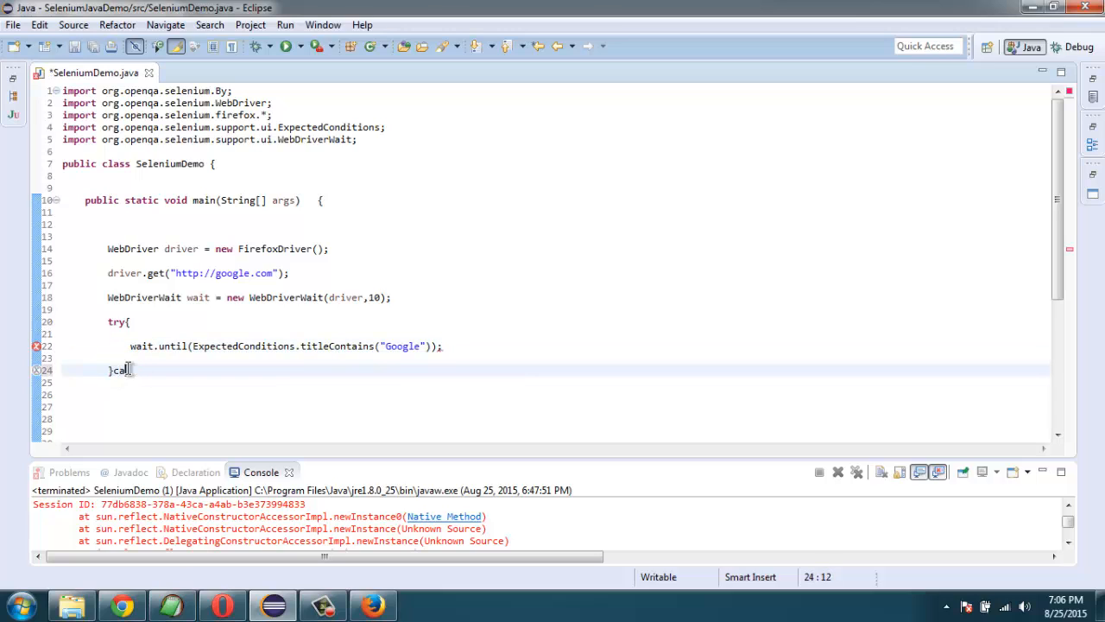
pyautogui.write('tch(Exception e')
pyautogui.click(554, 382)
pyautogui.write('{')
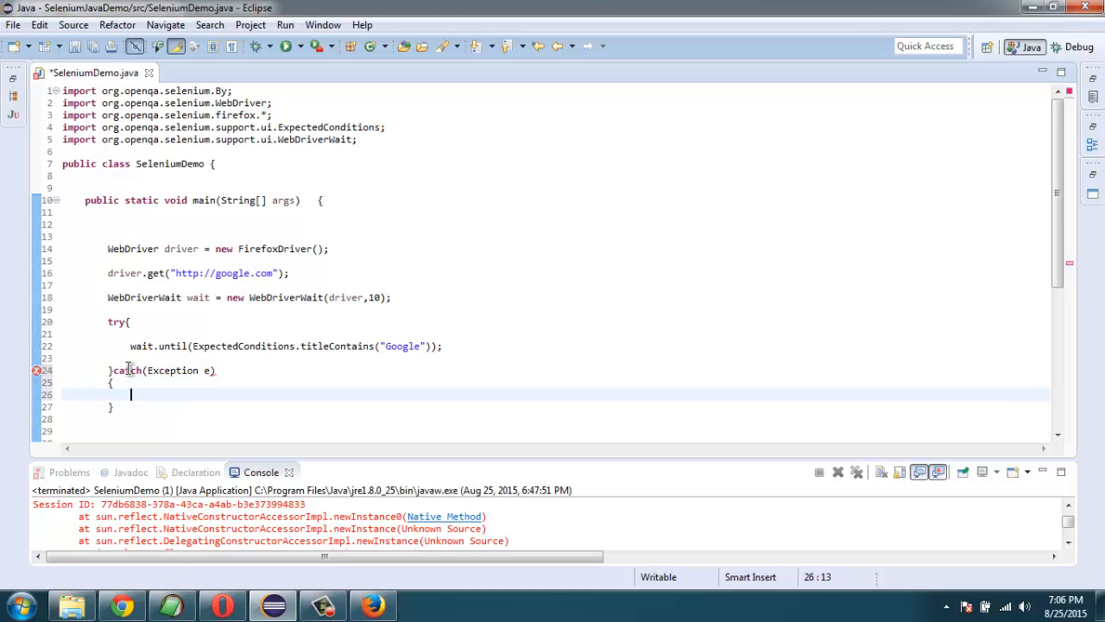
pyautogui.write('System.out.')
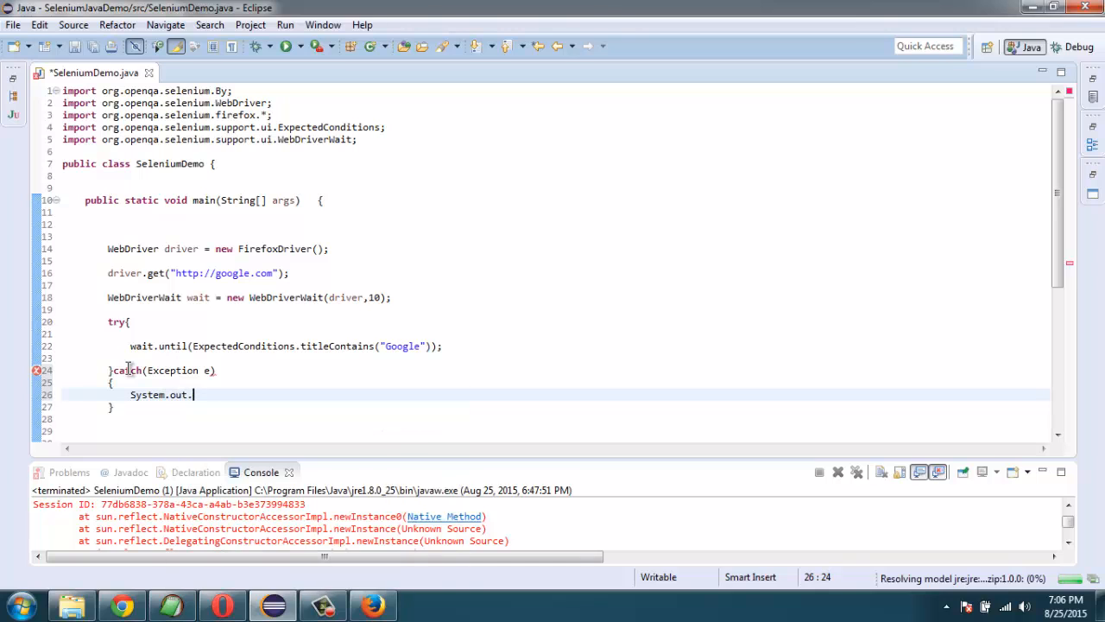
pyautogui.write('println()')
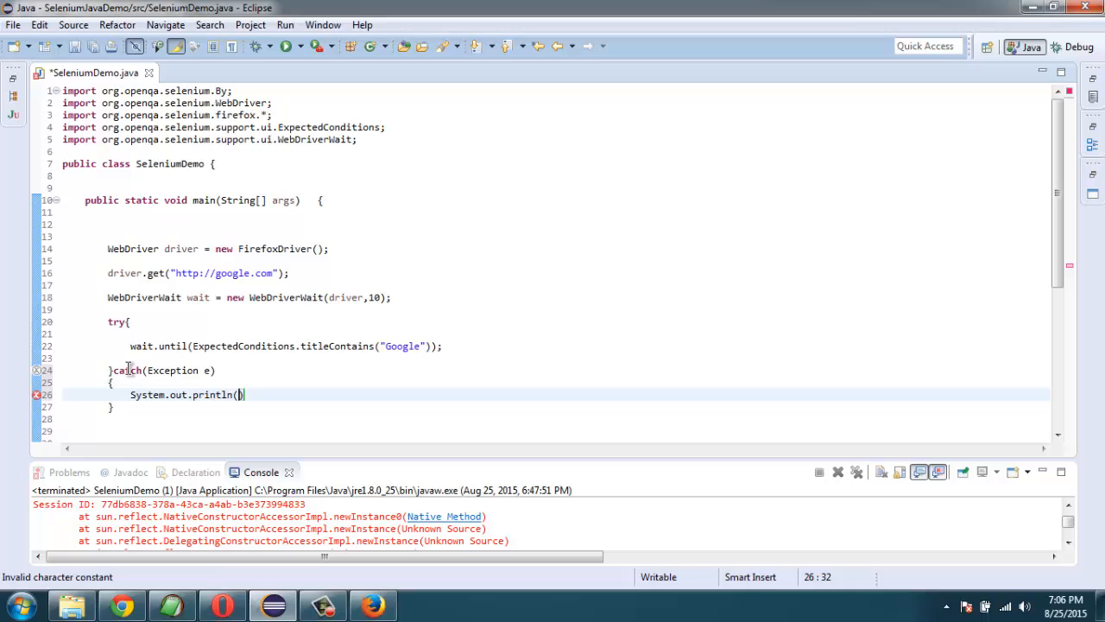
pyautogui.write('""')
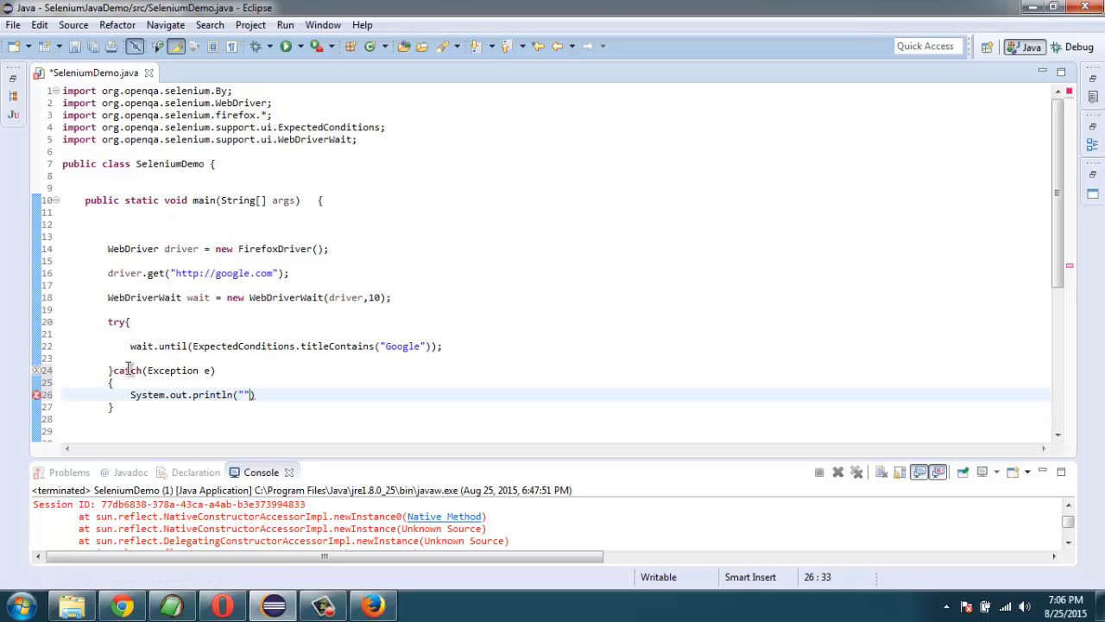
pyautogui.write('Title no')
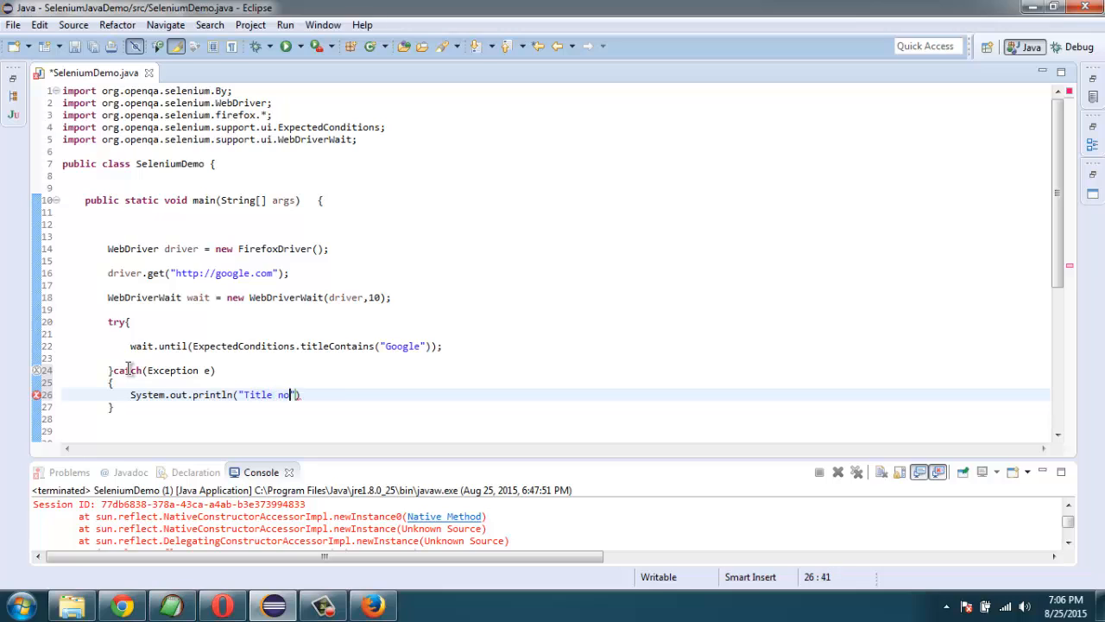
pyautogui.write('t found')
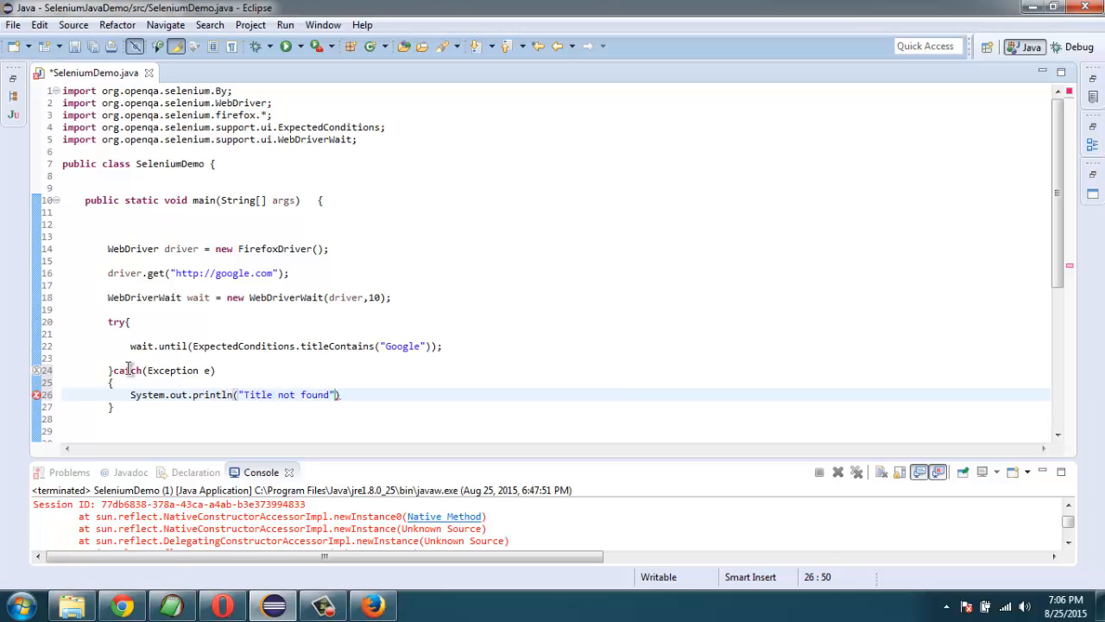
pyautogui.write(';')
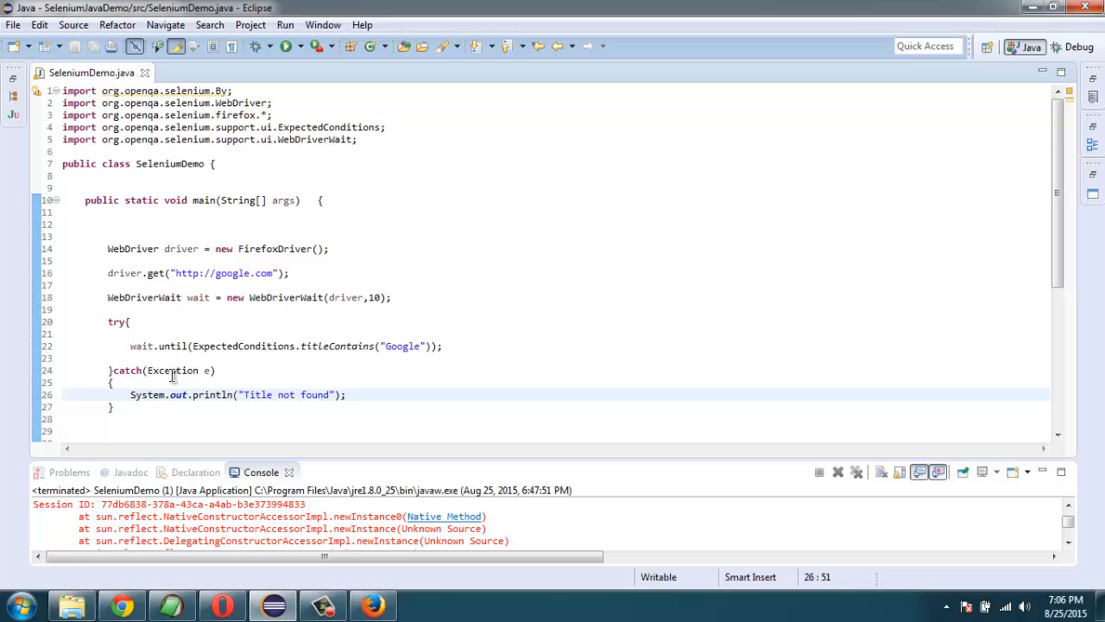
pyautogui.moveTo(247, 361)
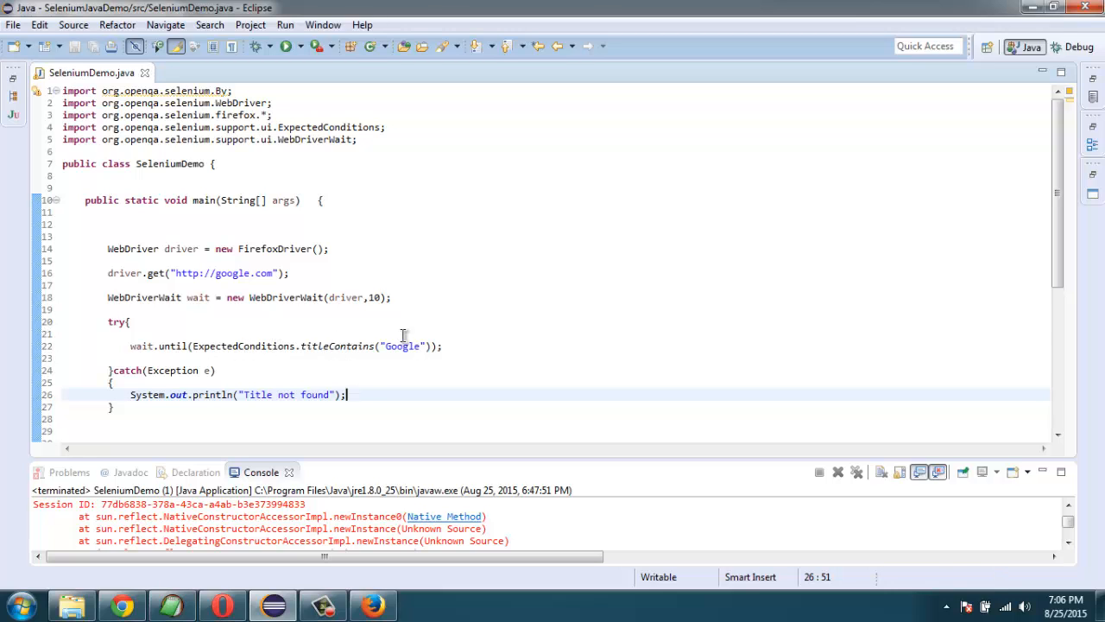
pyautogui.moveTo(289, 410)
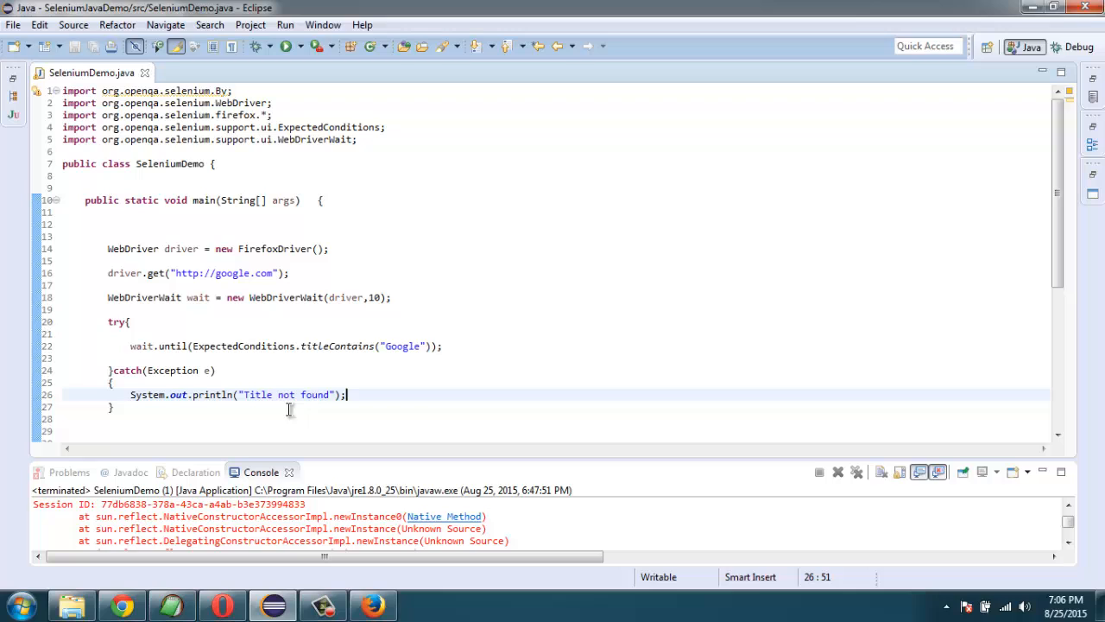
pyautogui.moveTo(262, 315)
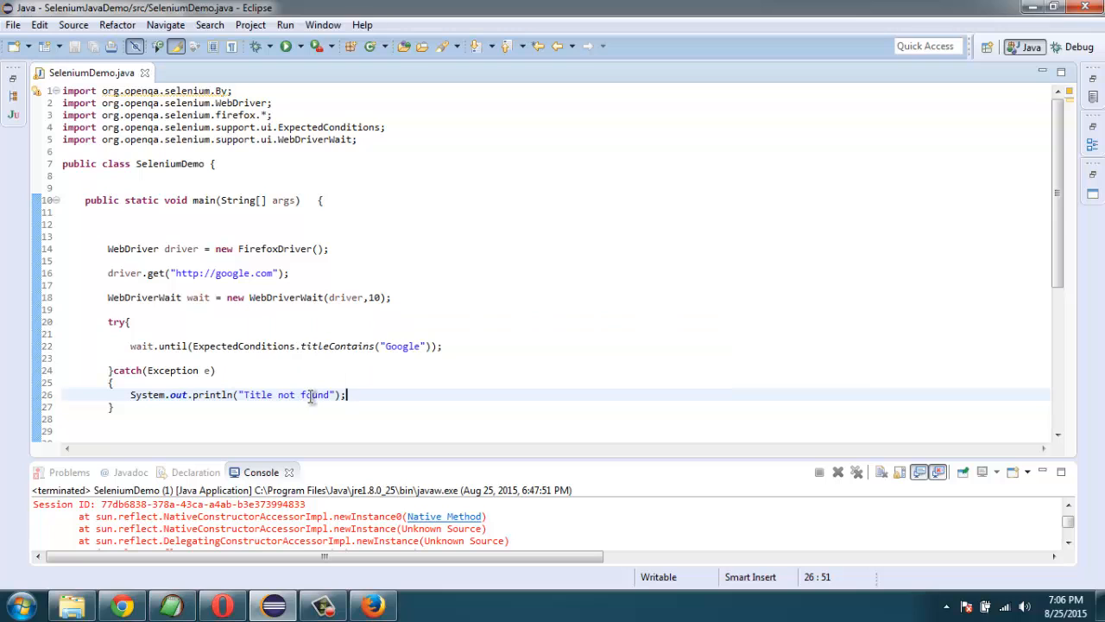
pyautogui.moveTo(227, 334)
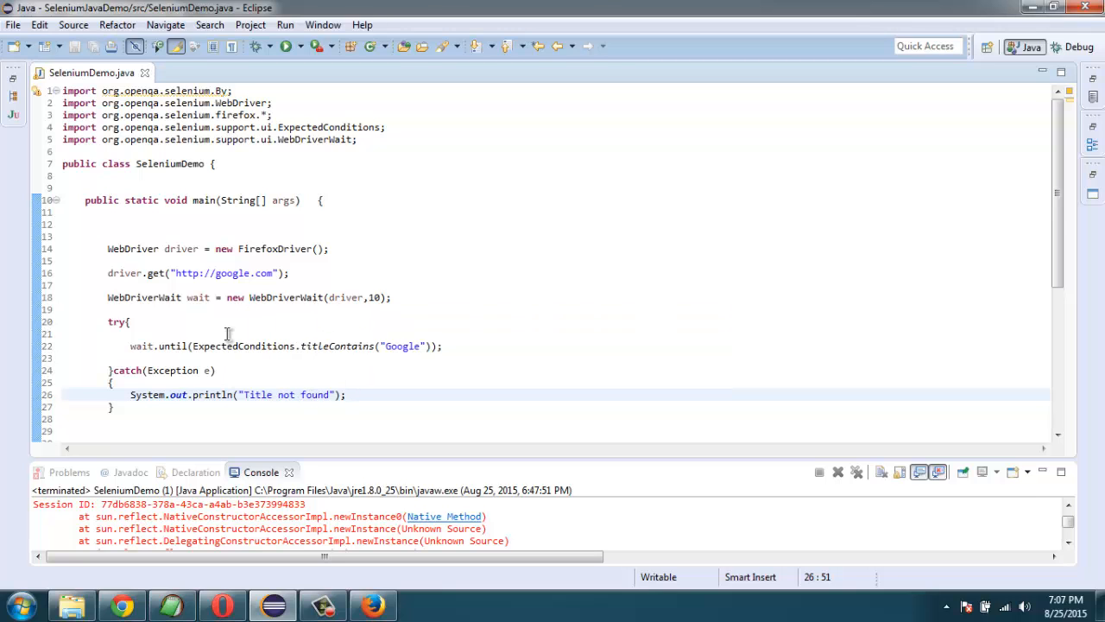
# - Run the program, let Firefox load google.com, then close the Firefox window
pyautogui.click(836, 471)
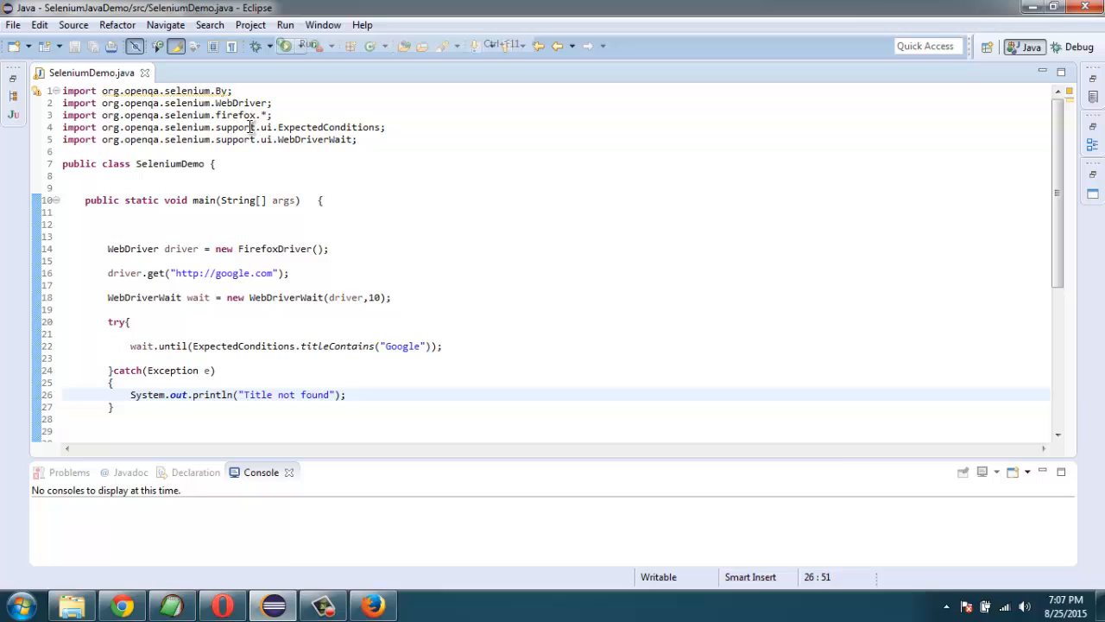
pyautogui.click(287, 46)
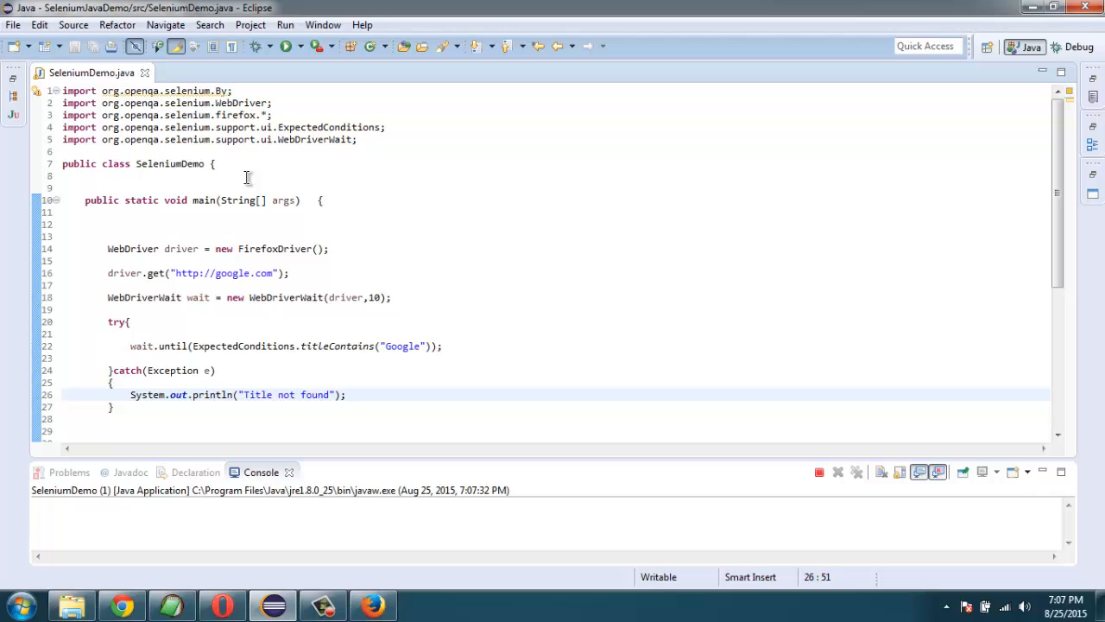
pyautogui.click(371, 604)
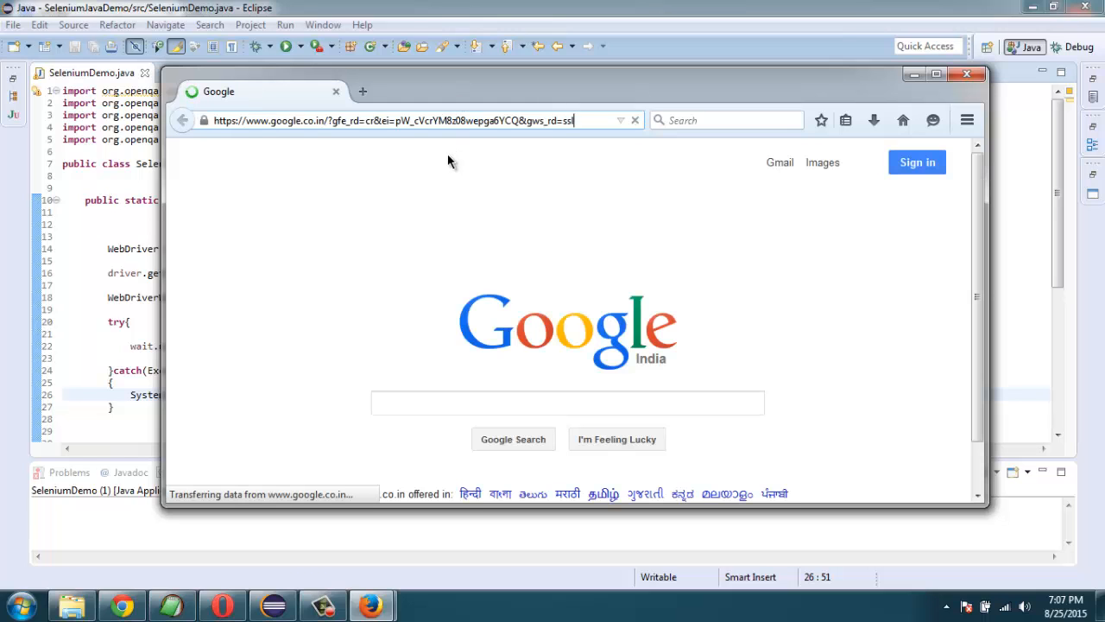
pyautogui.moveTo(337, 209)
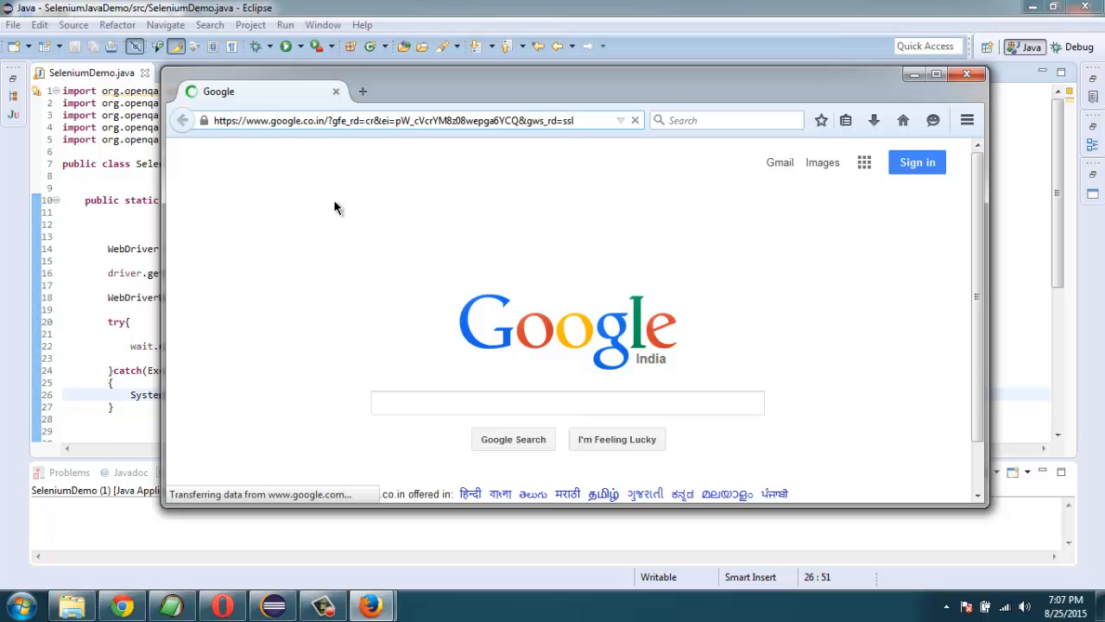
pyautogui.moveTo(351, 214)
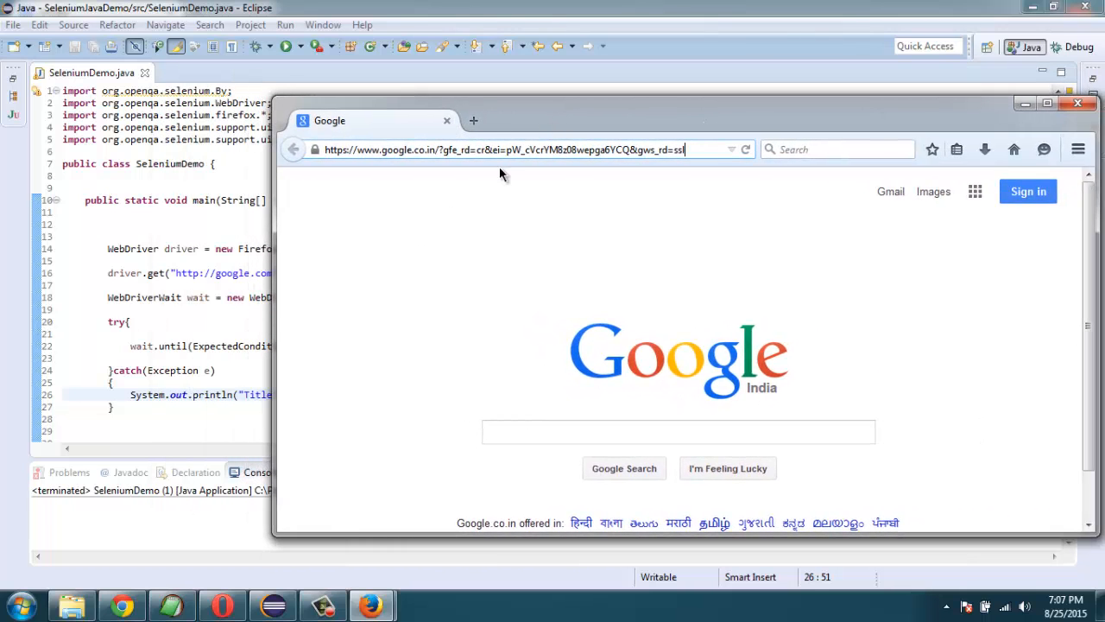
pyautogui.moveTo(423, 286)
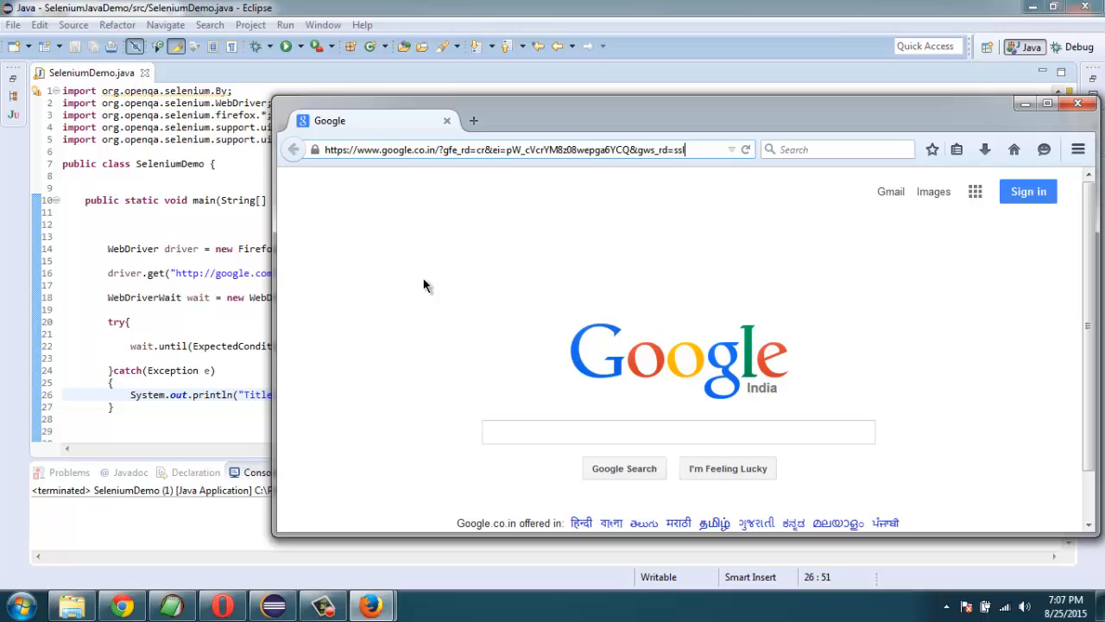
pyautogui.moveTo(223, 346)
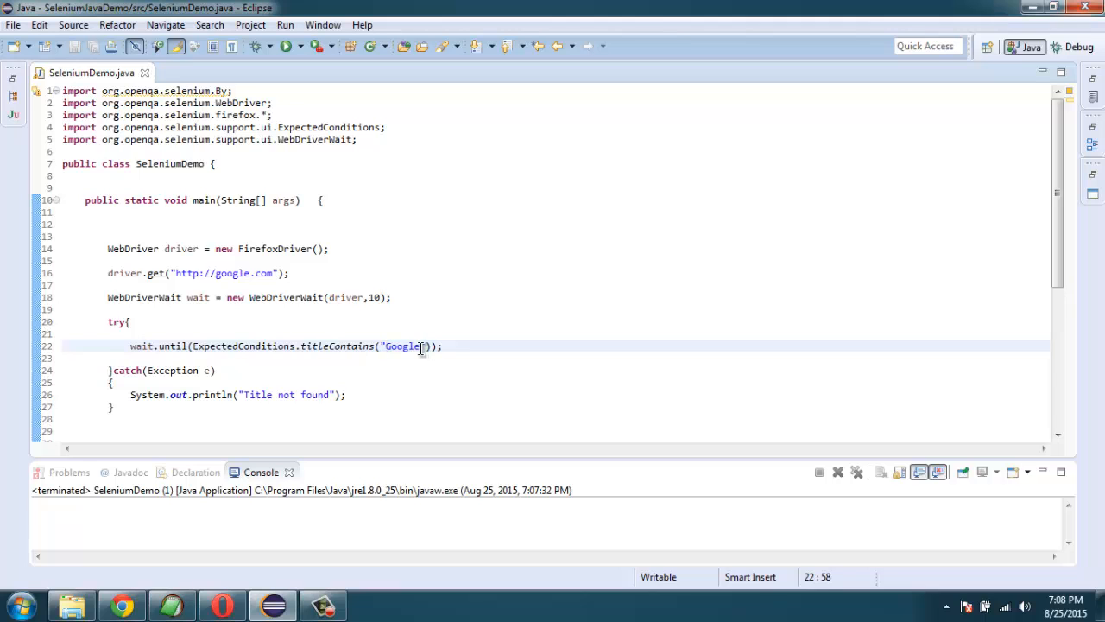
# - Change the titleContains argument to "Bing" and rerun the program
pyautogui.write('Bi')
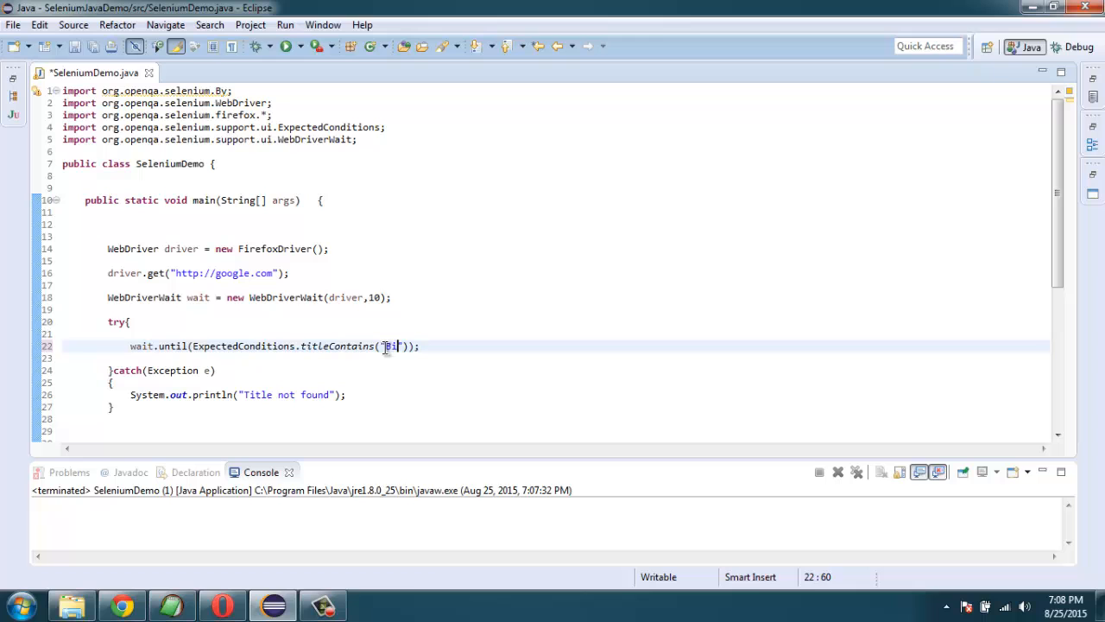
pyautogui.write('ng')
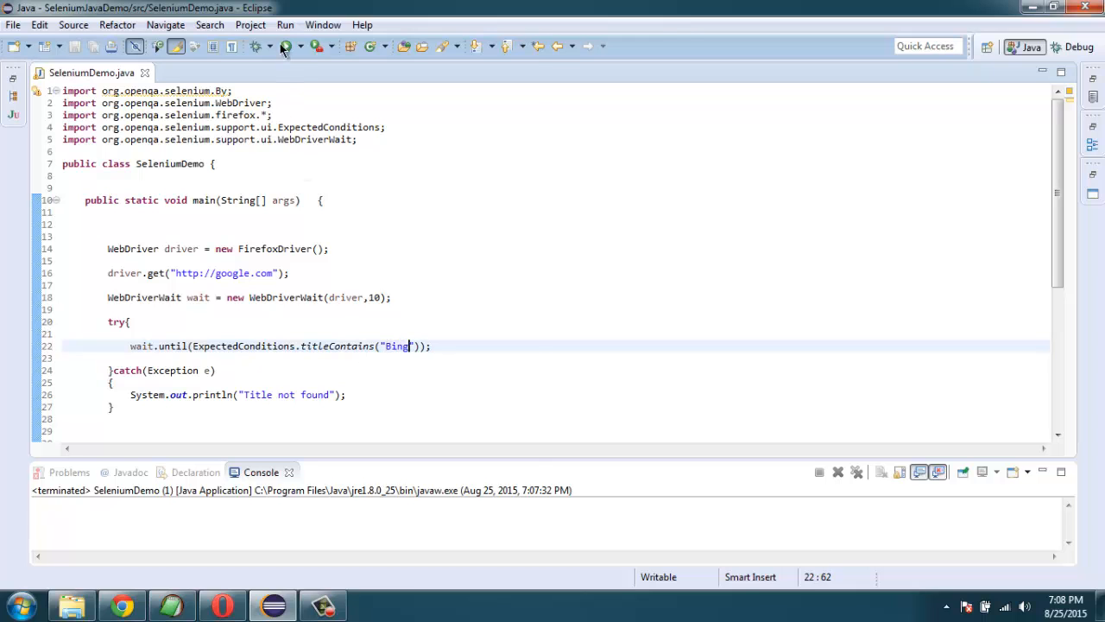
pyautogui.click(286, 45)
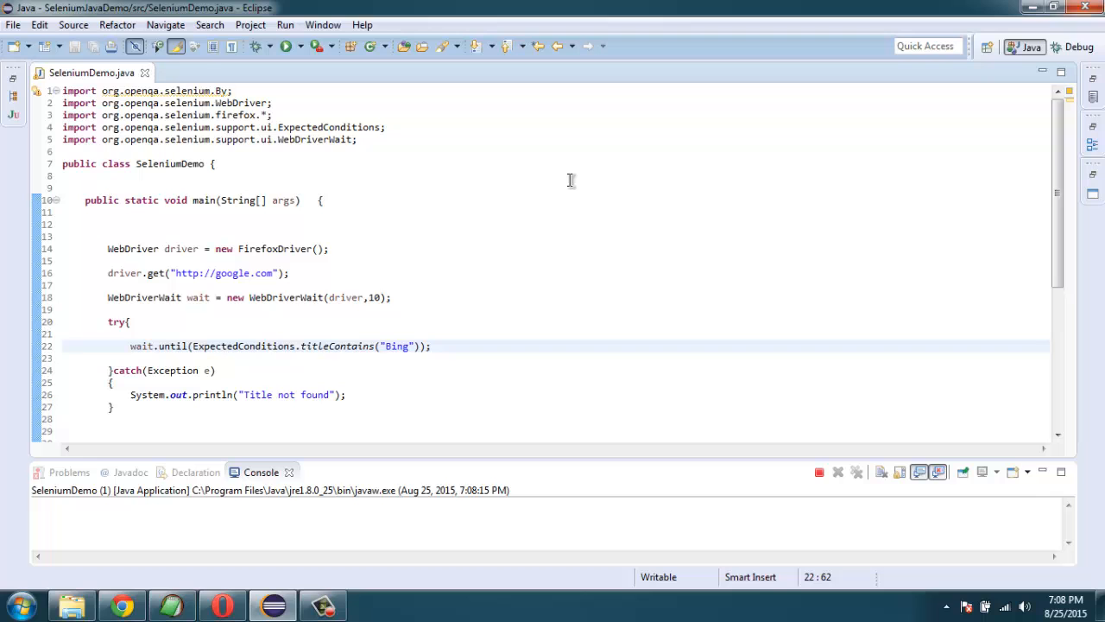
# - Let the rerun's new Firefox window load the Google India home page
pyautogui.click(284, 46)
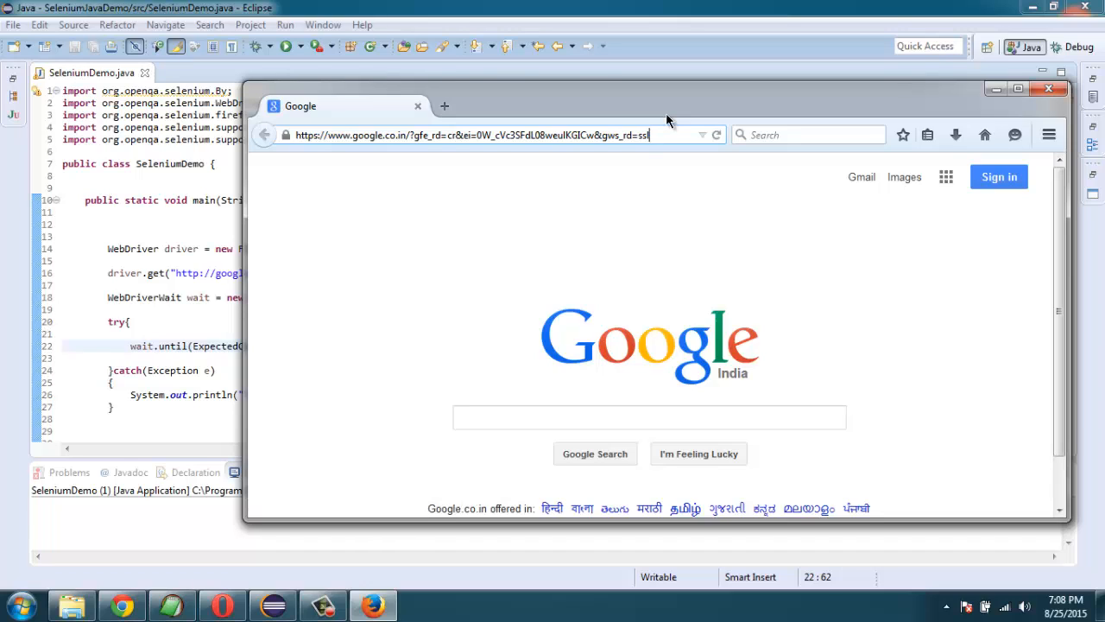
pyautogui.moveTo(154, 354)
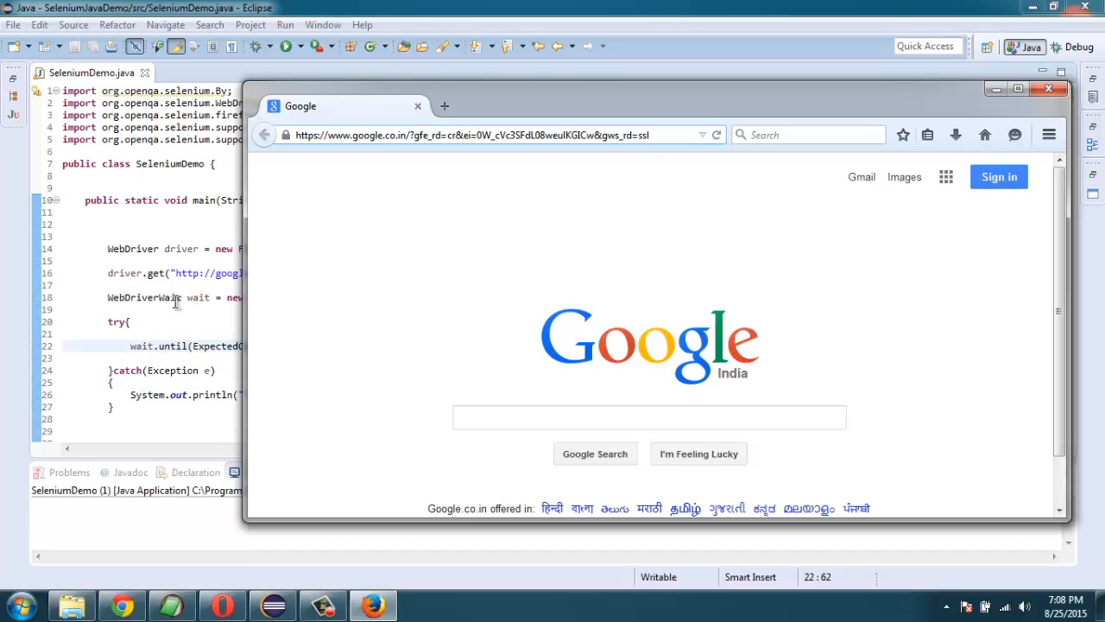
pyautogui.moveTo(110, 374)
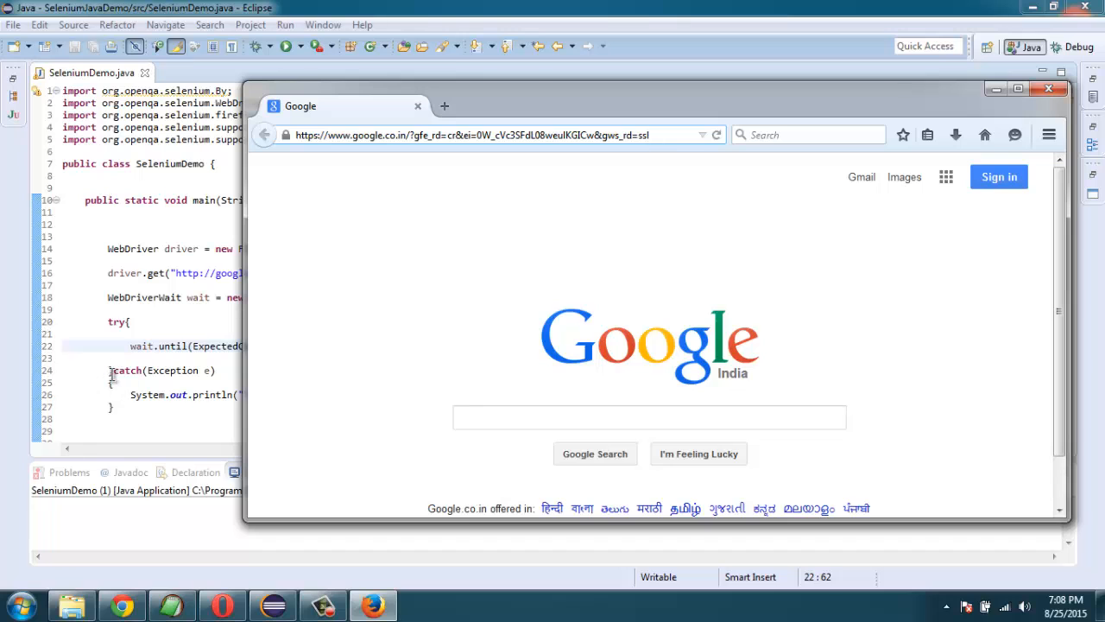